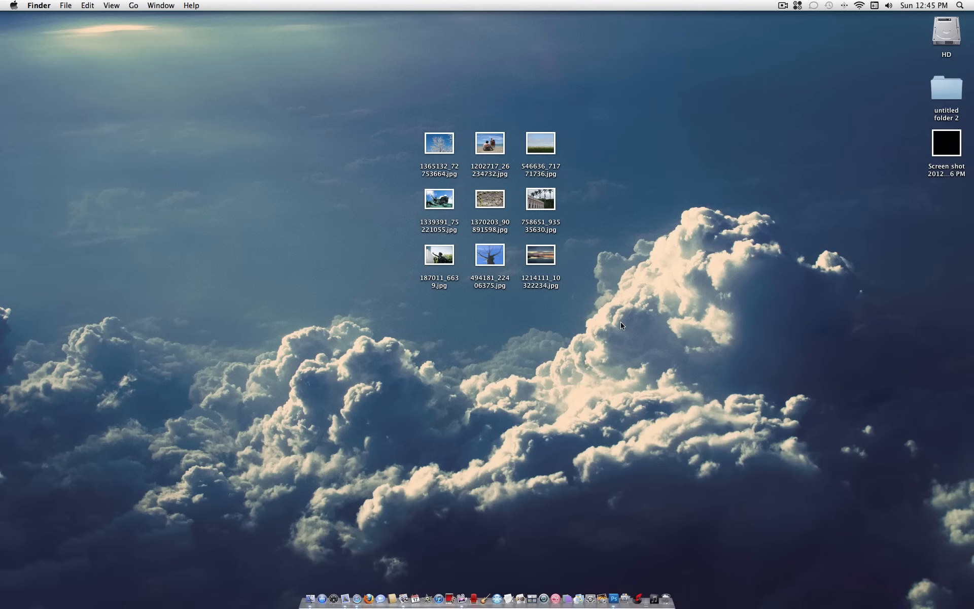
mouse_move(617, 322)
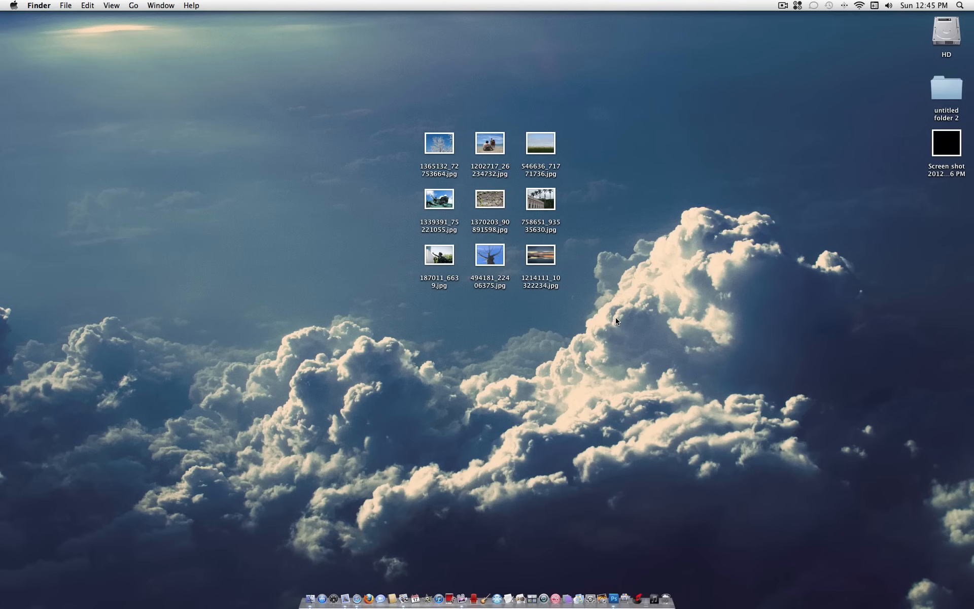
mouse_move(601, 309)
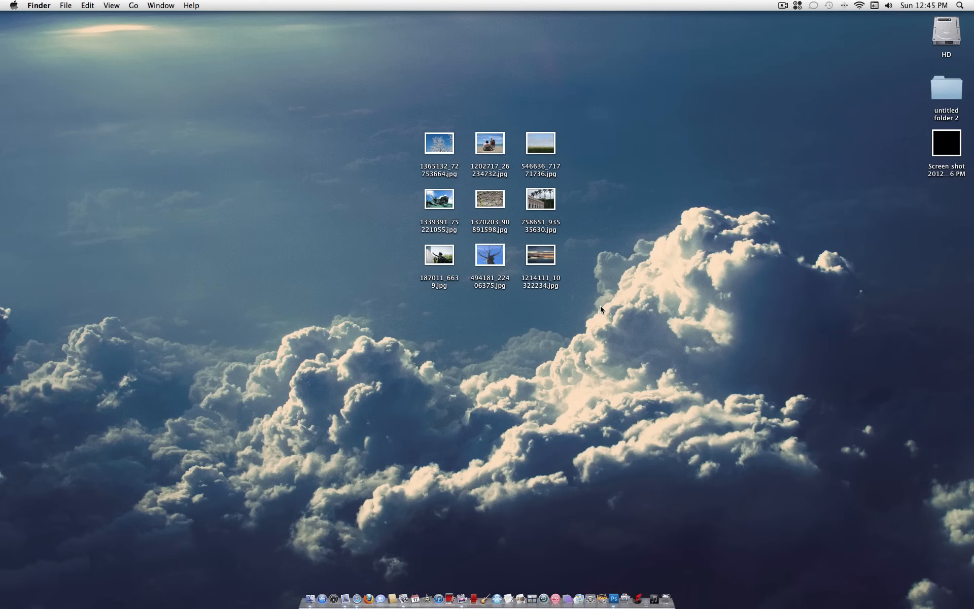
mouse_move(589, 304)
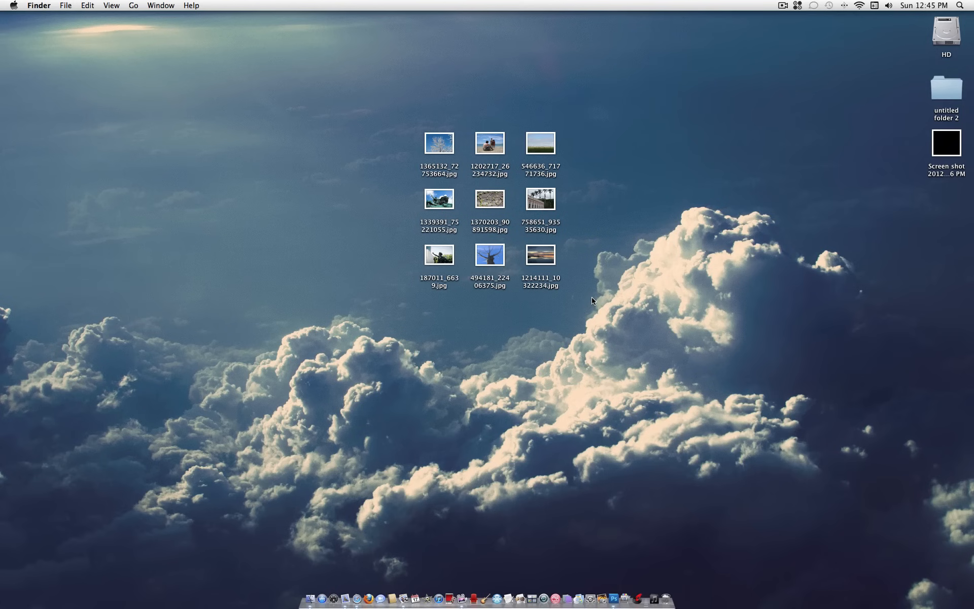
mouse_move(593, 330)
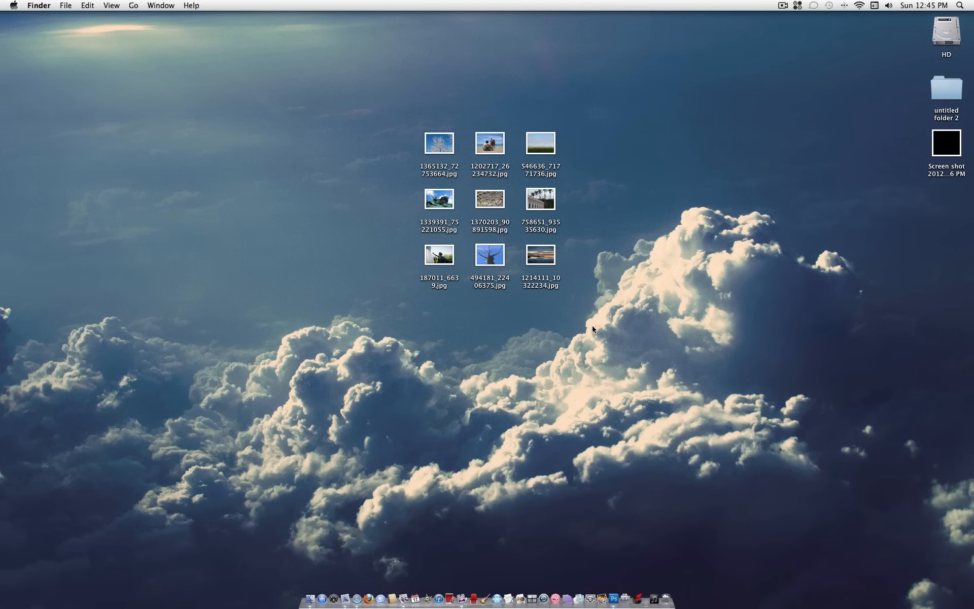
mouse_move(587, 329)
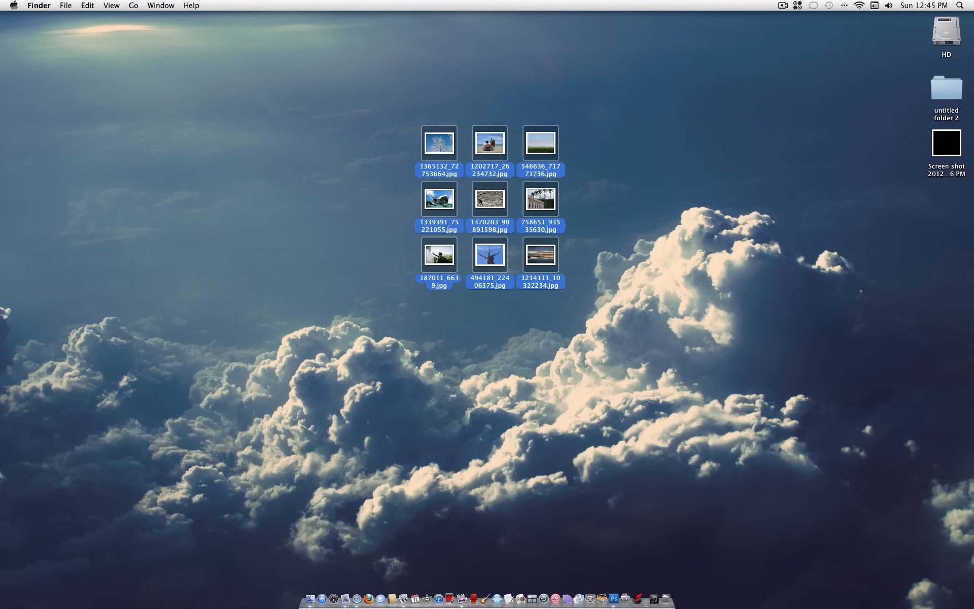
Open the nine photos and browse the bare tree, snowy tree, beach and horse tabs.
click(615, 600)
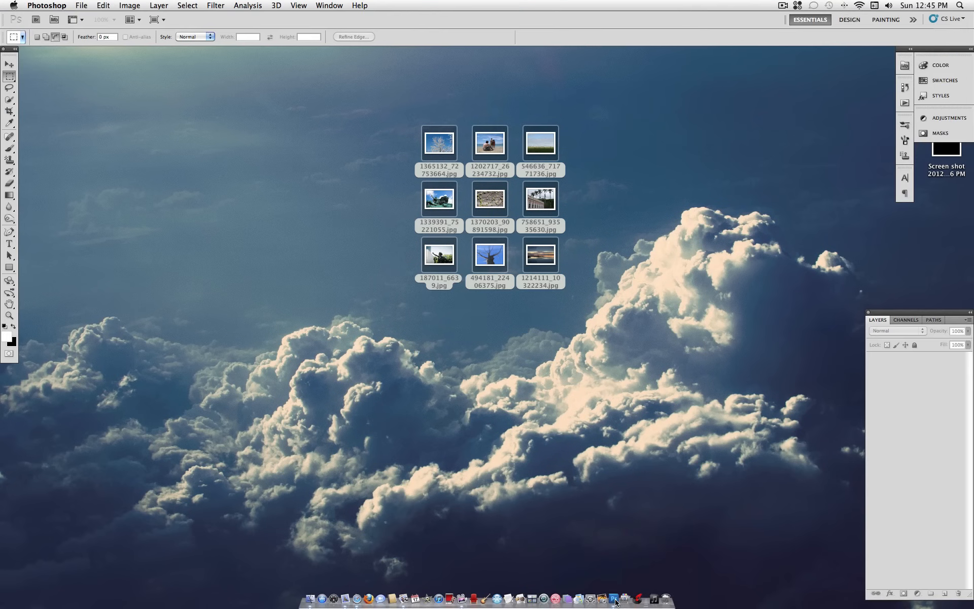
double_click(540, 200)
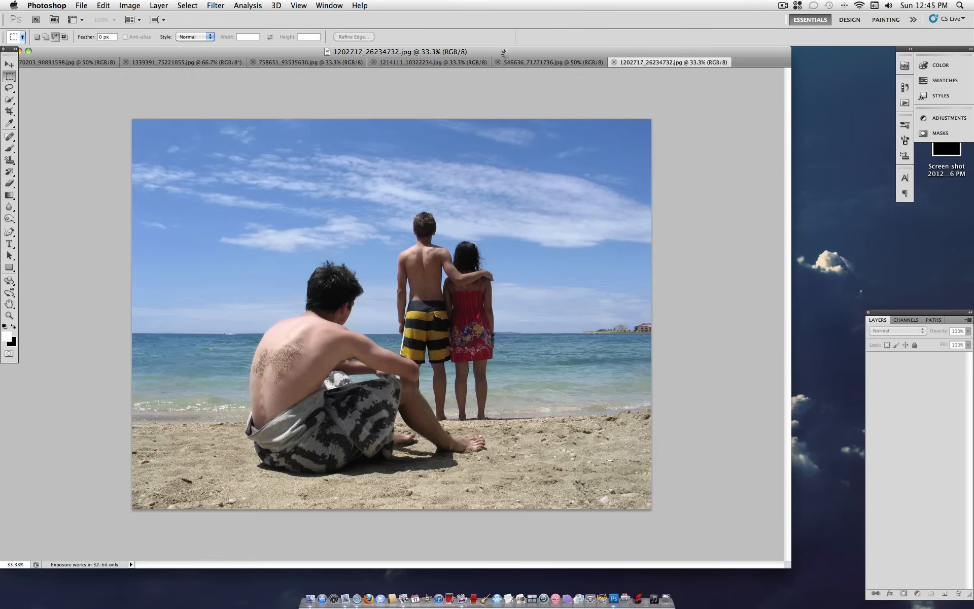
click(714, 62)
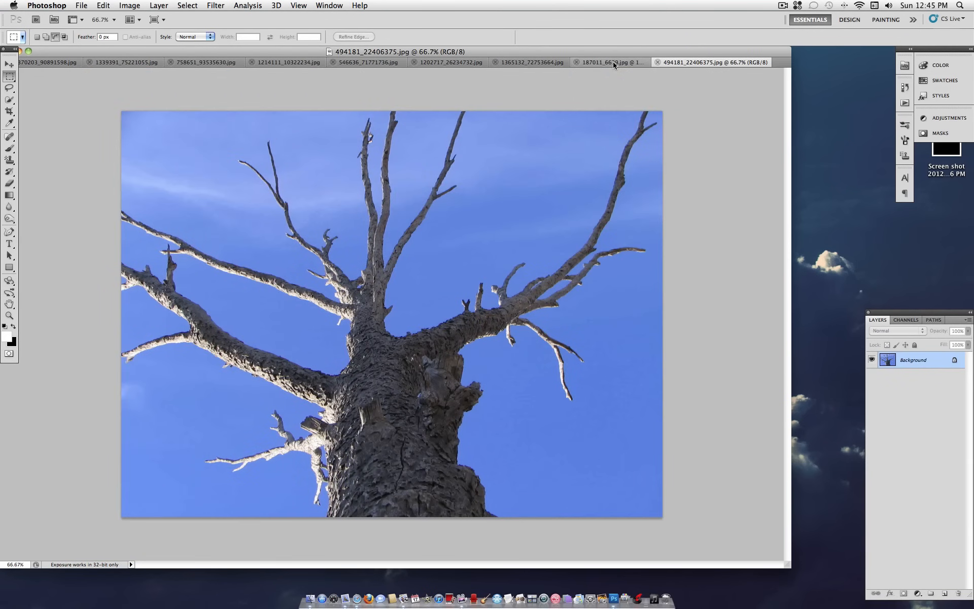
click(528, 62)
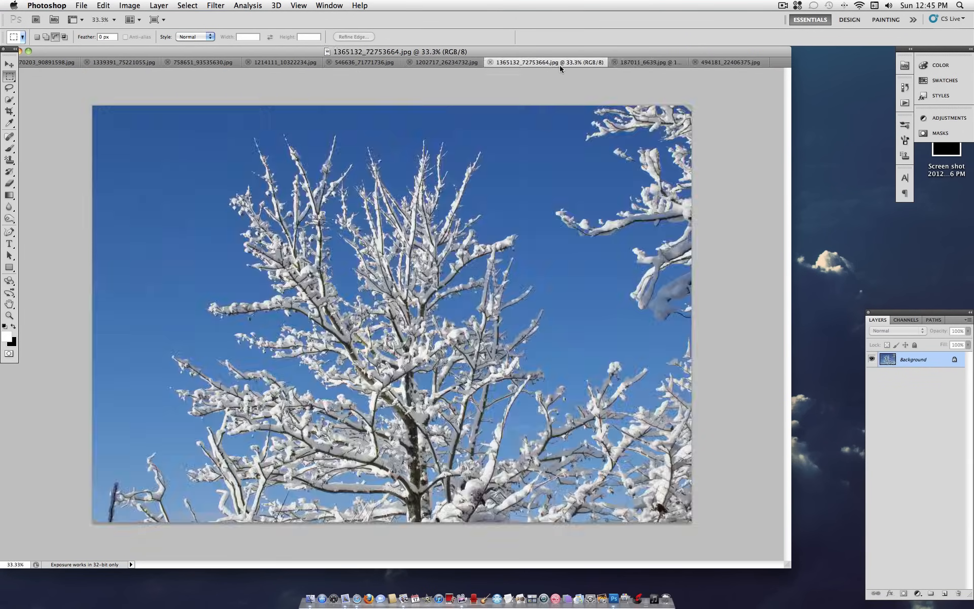
click(443, 61)
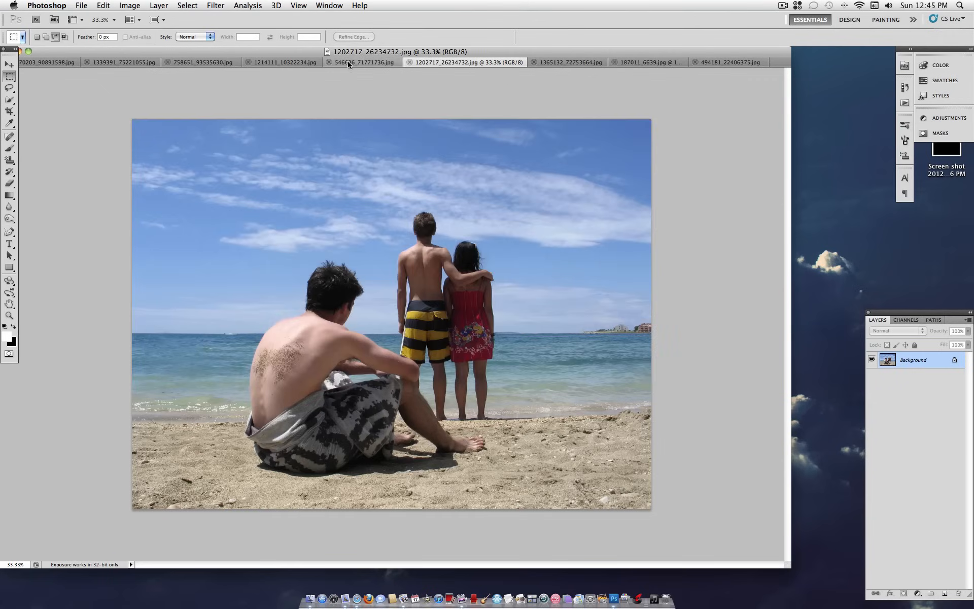
click(362, 62)
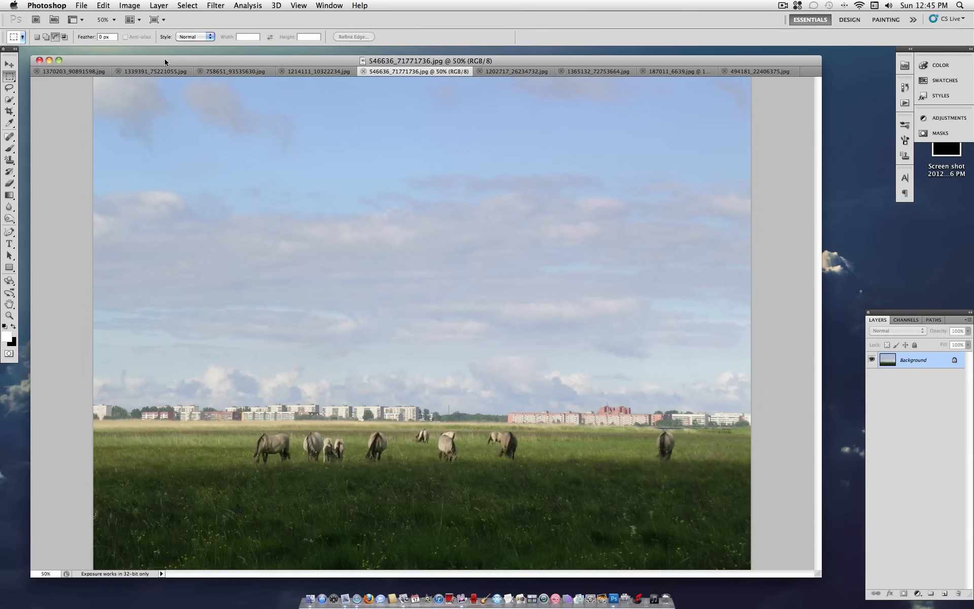
Create Untitled-1, a 900×900 pixel document with a white background.
click(81, 6)
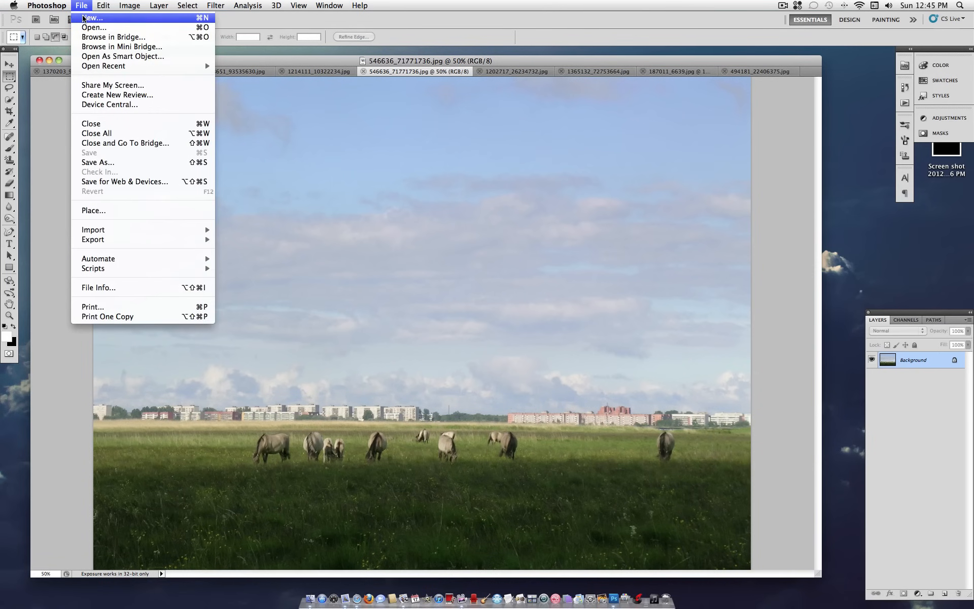
click(92, 17)
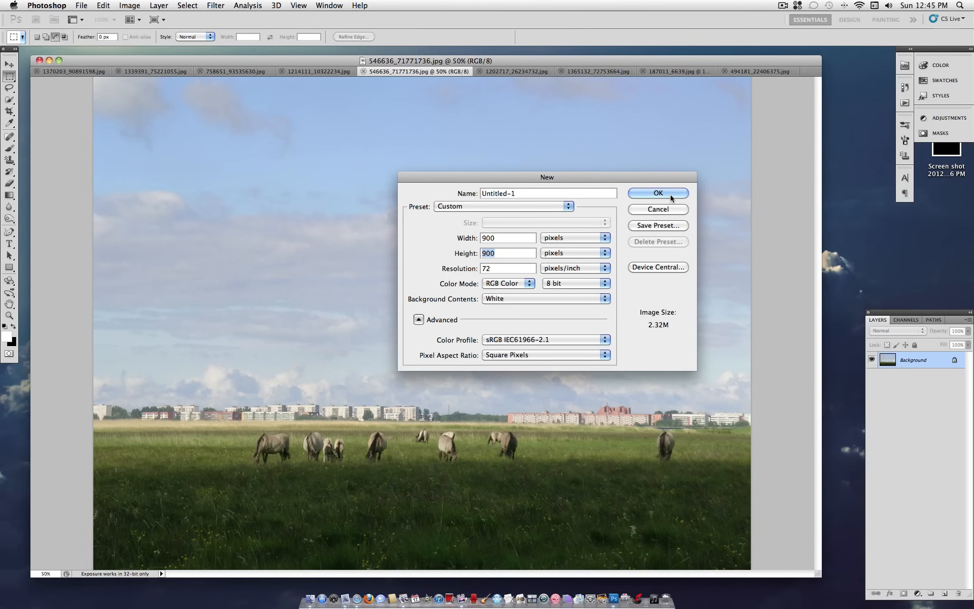
click(658, 193)
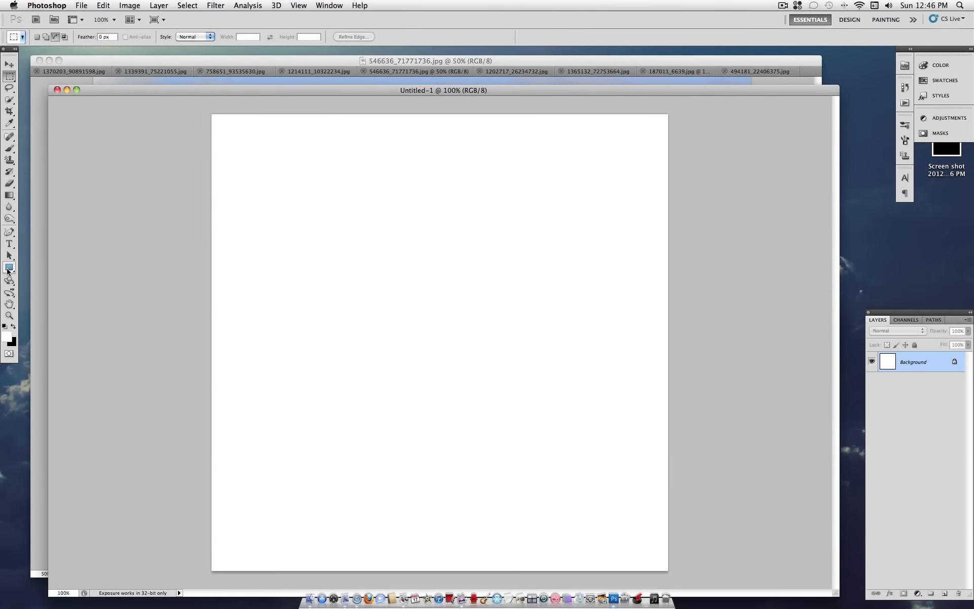
Select the Rectangle tool and set its geometry to Fixed Size 300×300 px.
click(10, 268)
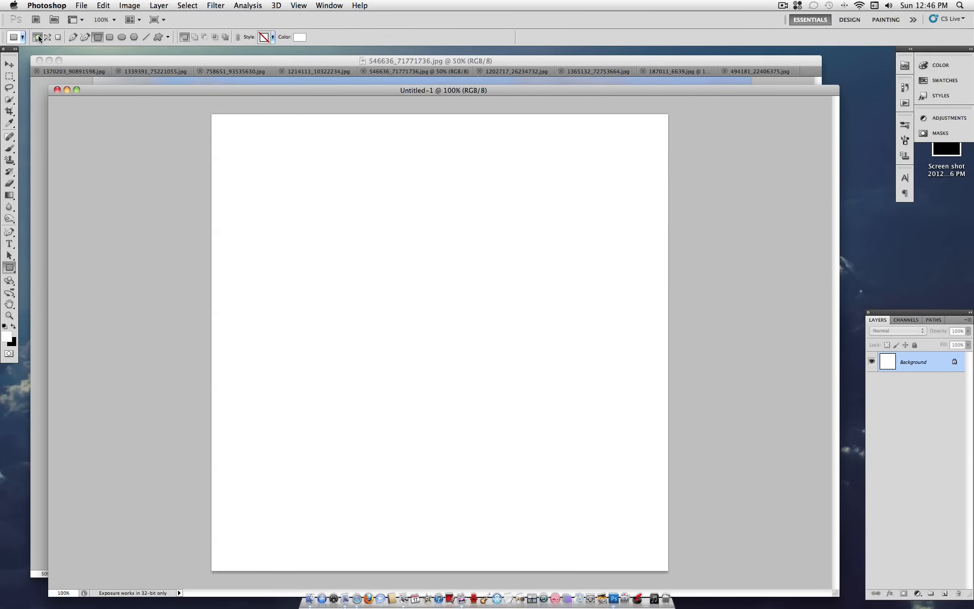
mouse_move(38, 37)
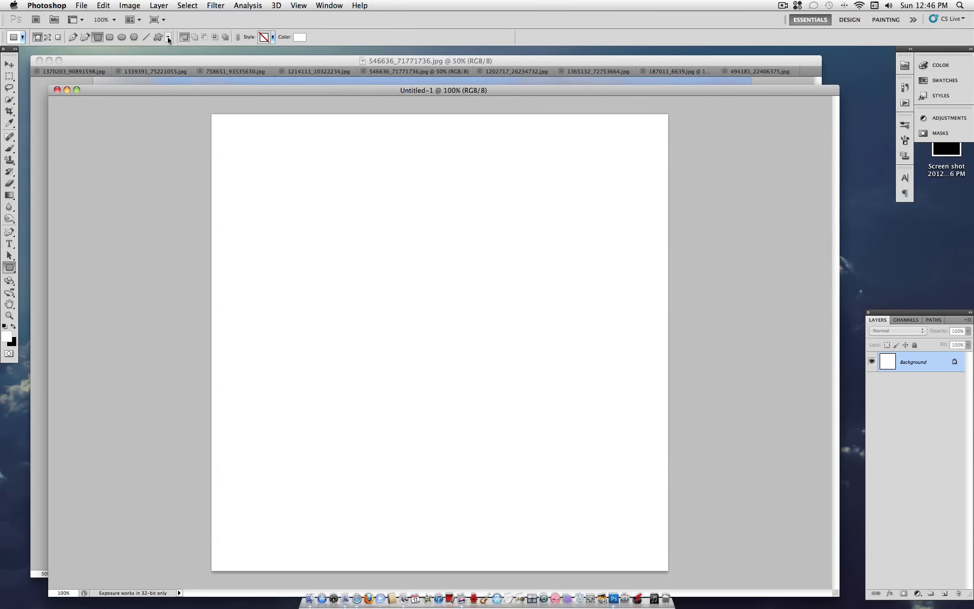
click(167, 37)
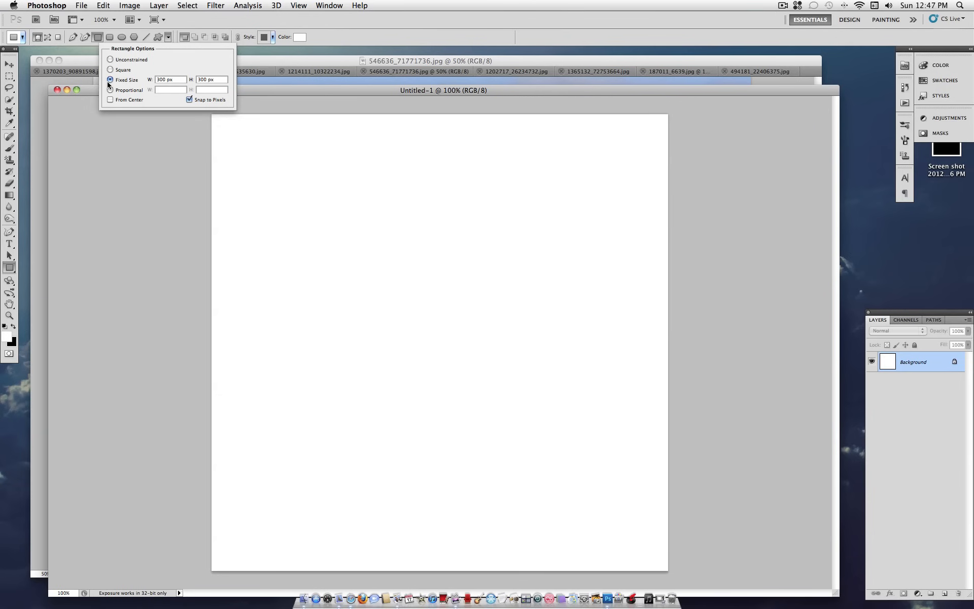
mouse_move(110, 89)
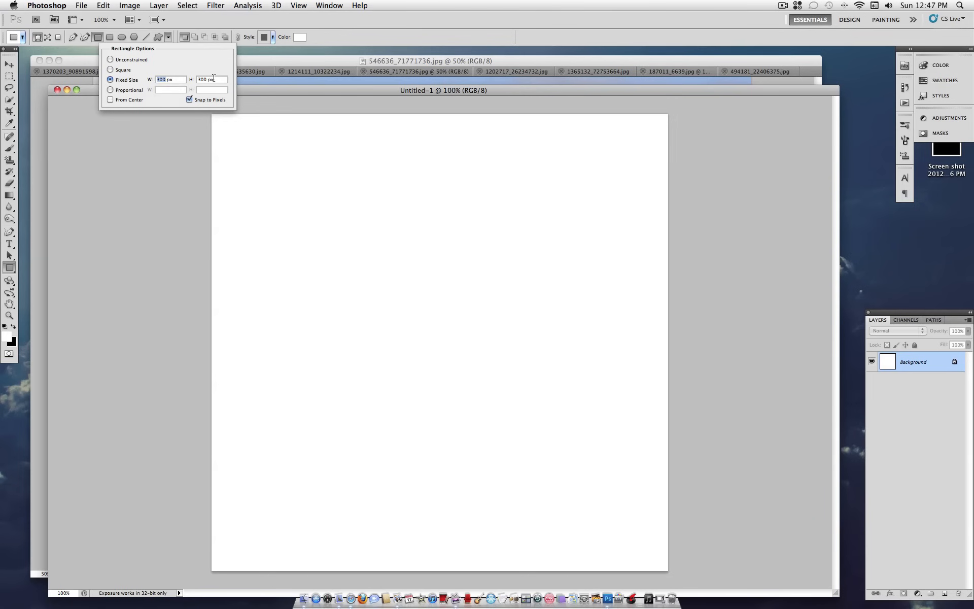
mouse_move(214, 80)
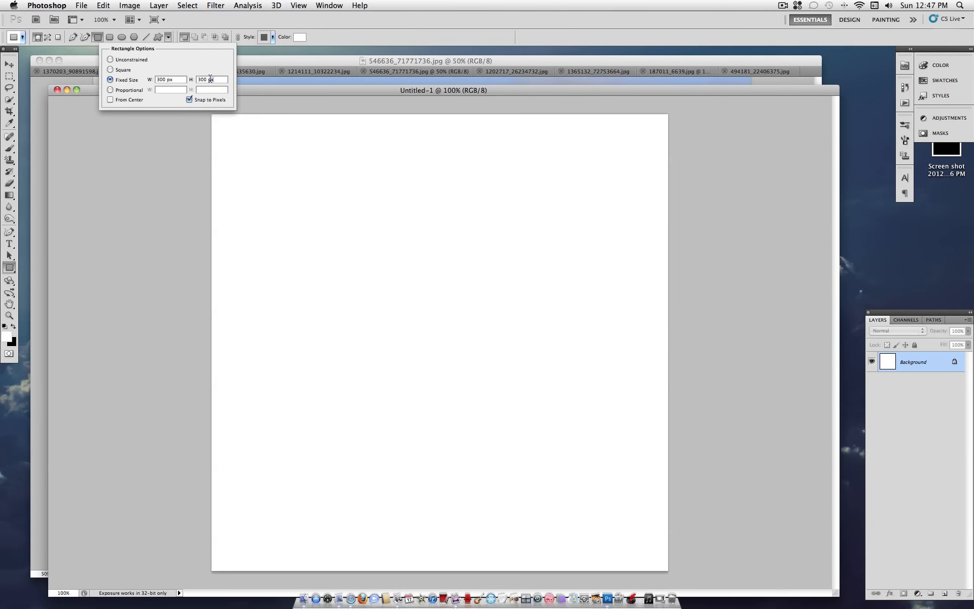
mouse_move(219, 66)
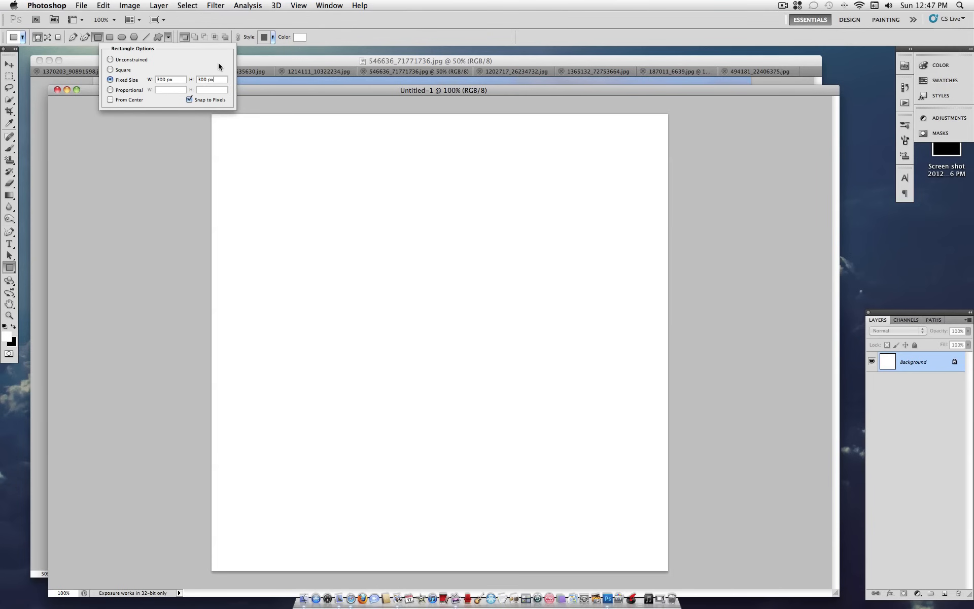
mouse_move(176, 44)
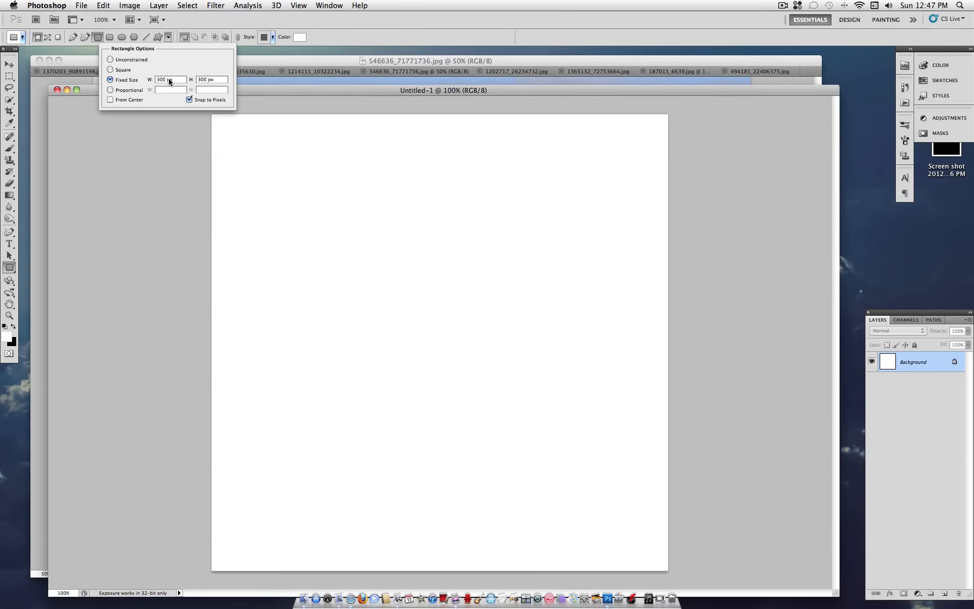
Place a 300×300 white square at top-left and fill the Background layer black.
click(234, 157)
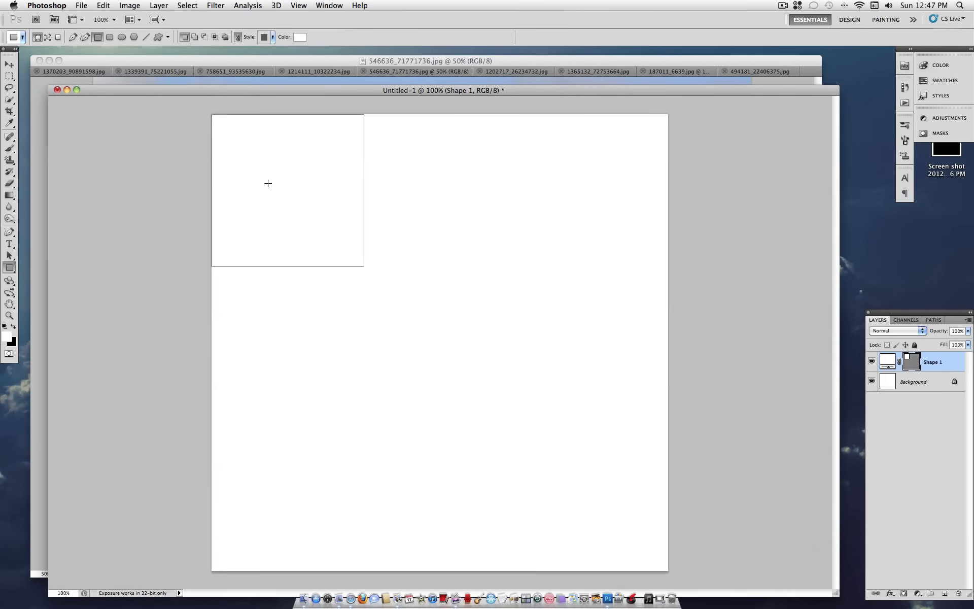
mouse_move(144, 154)
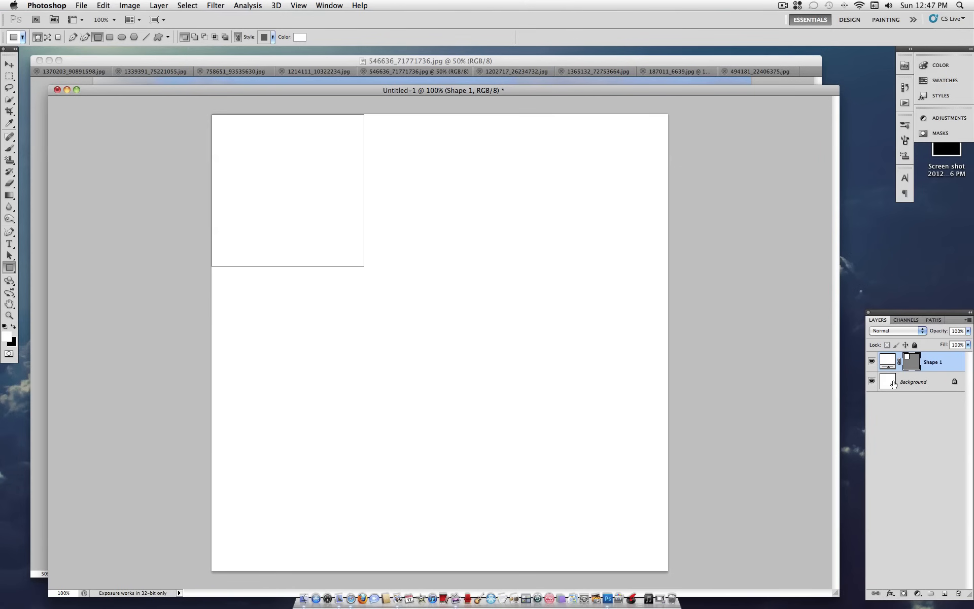
click(914, 381)
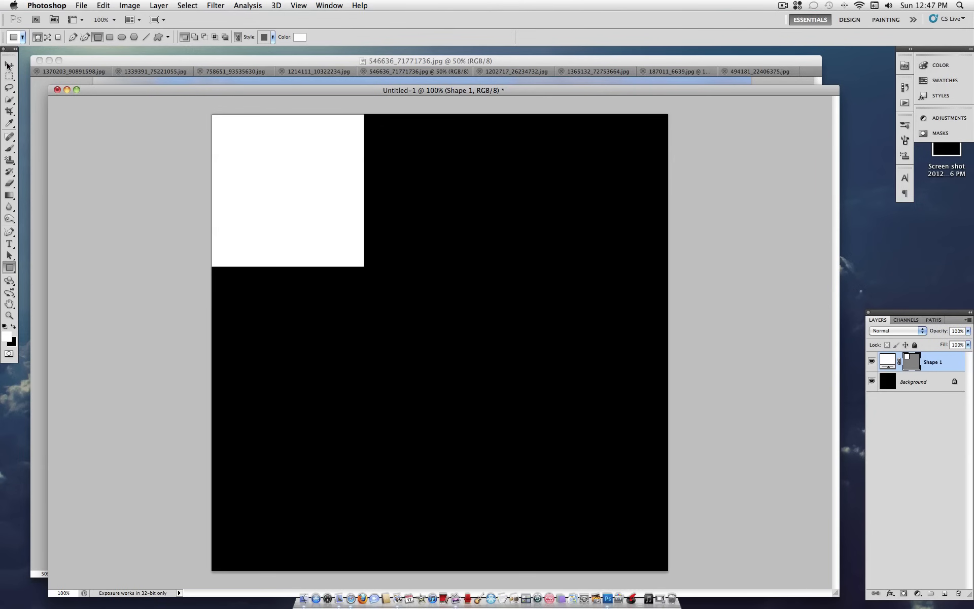
click(9, 64)
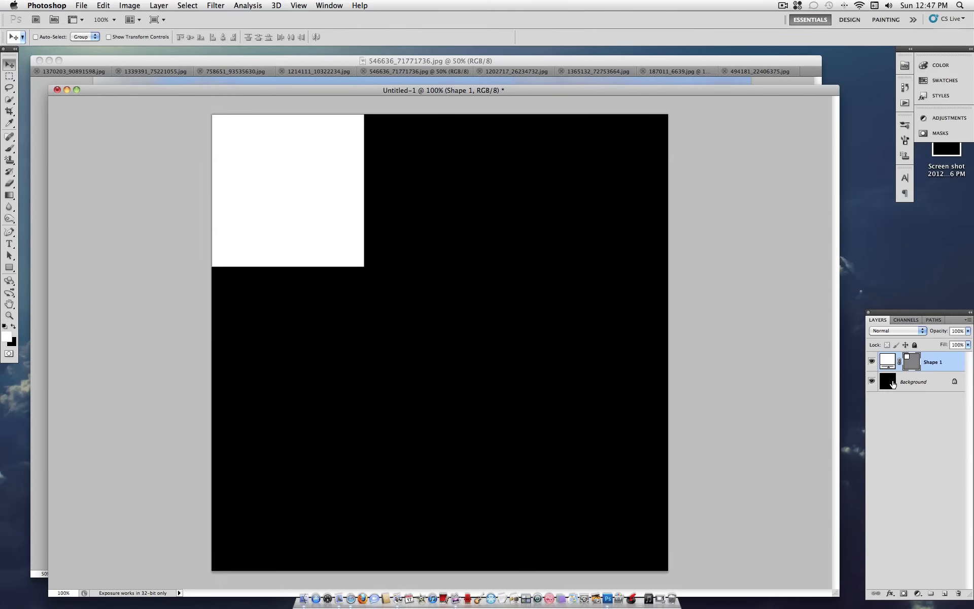
Select the three top-row square layers and duplicate them.
click(910, 362)
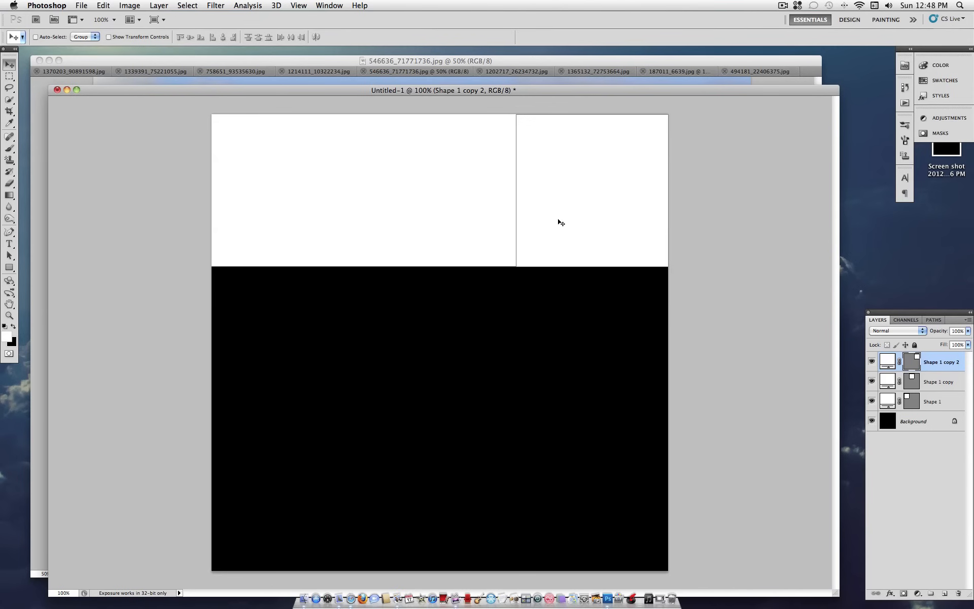
mouse_move(941, 401)
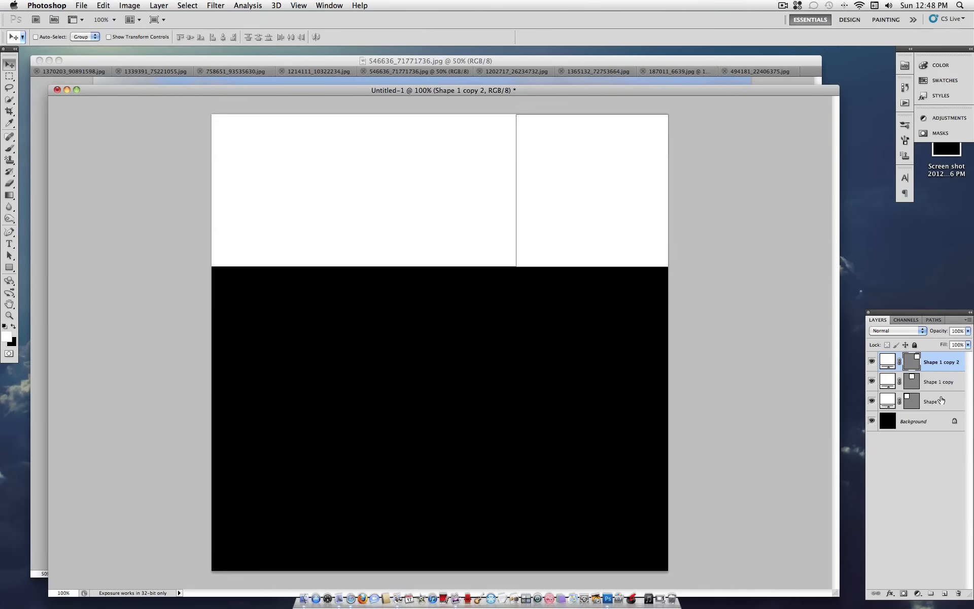
mouse_move(930, 368)
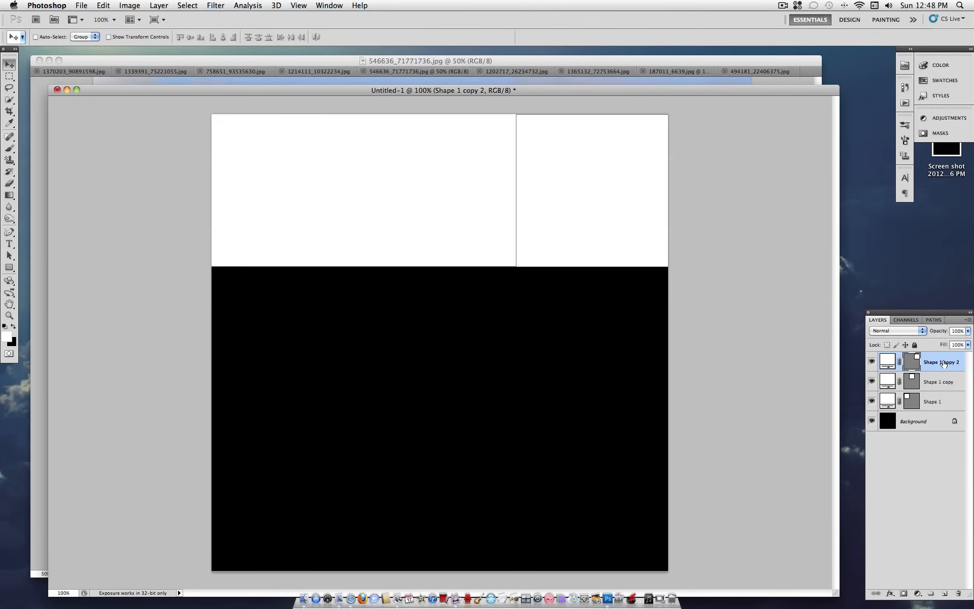
click(938, 381)
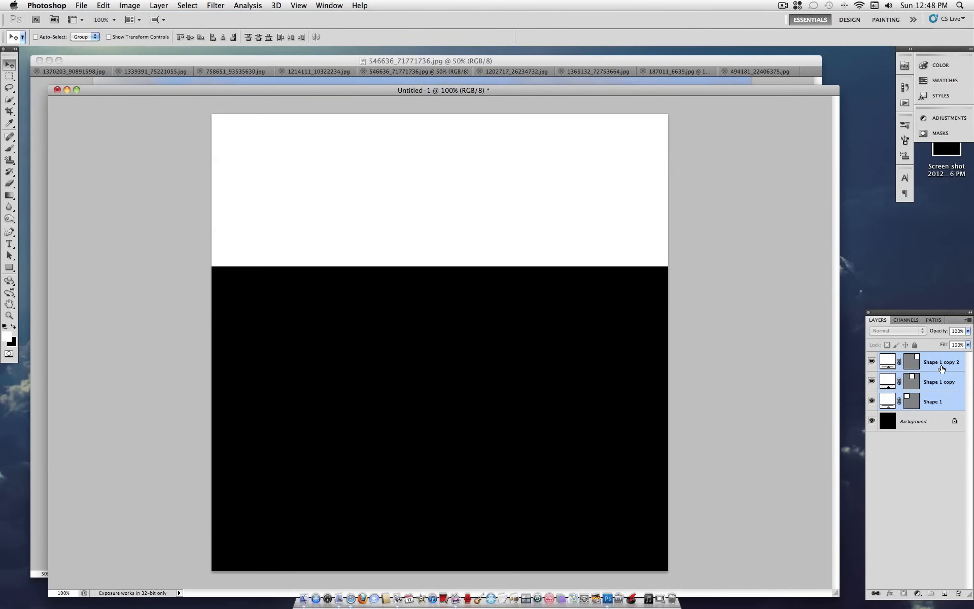
right_click(942, 366)
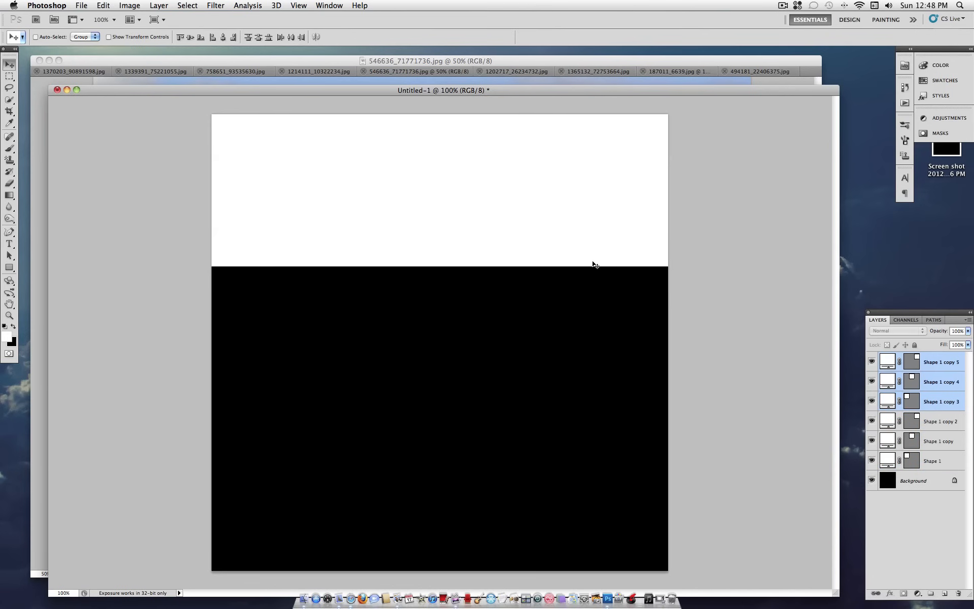
mouse_move(473, 150)
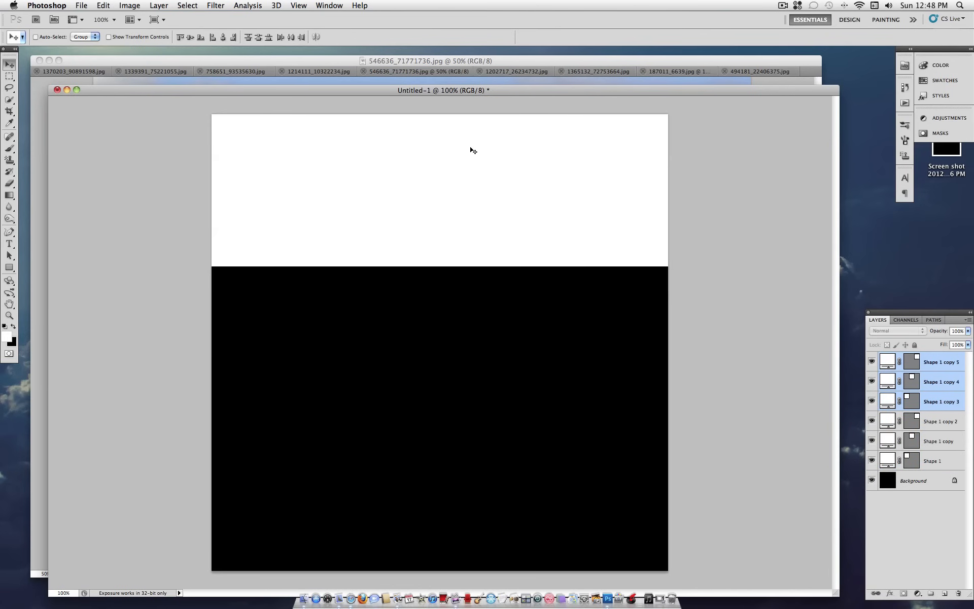
mouse_move(477, 157)
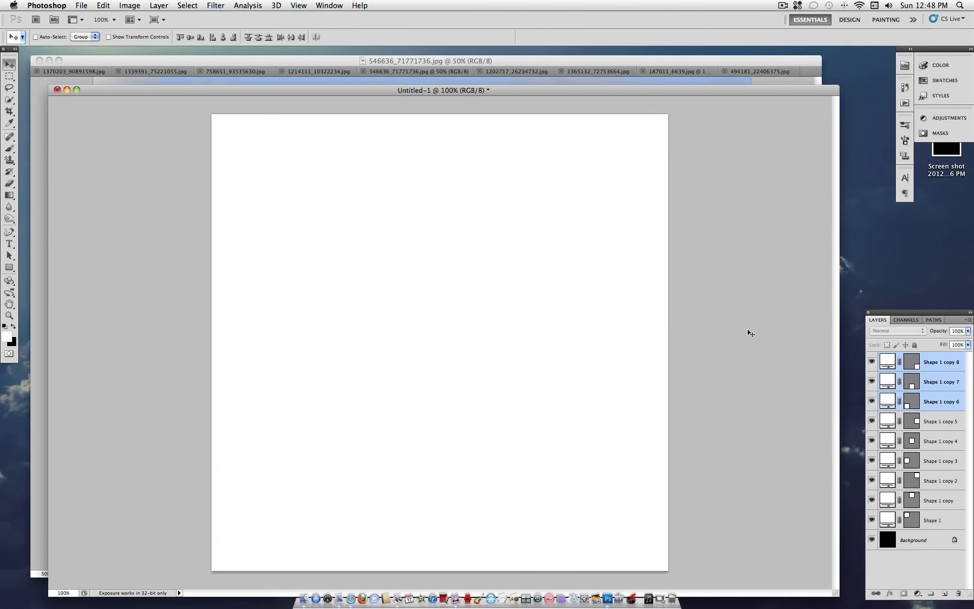
mouse_move(500, 216)
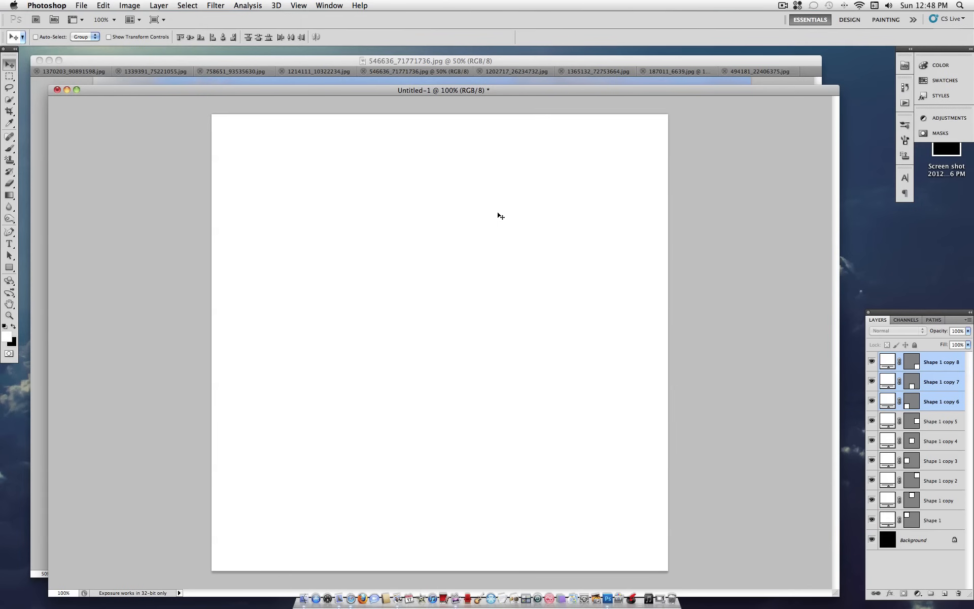
click(941, 362)
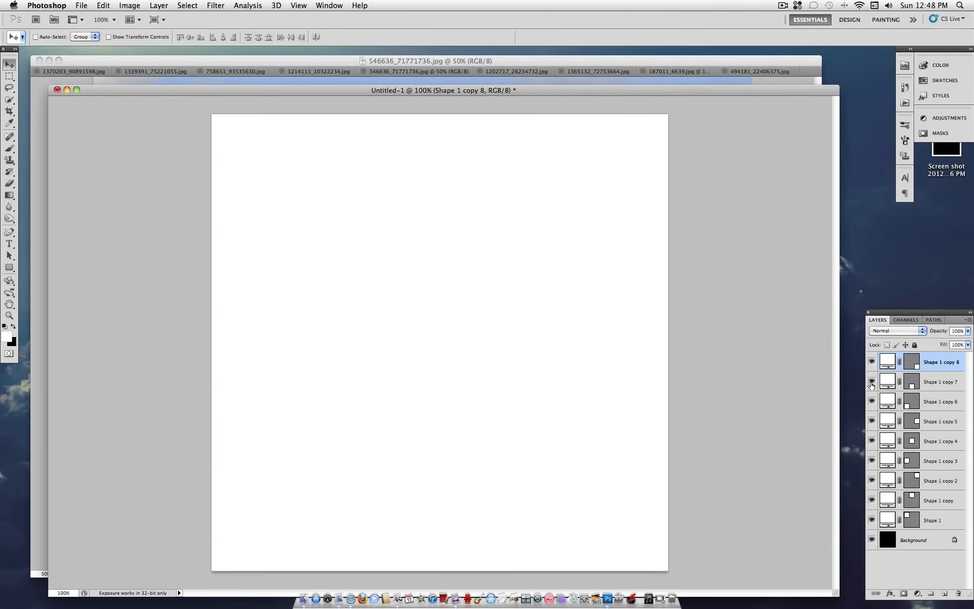
click(872, 401)
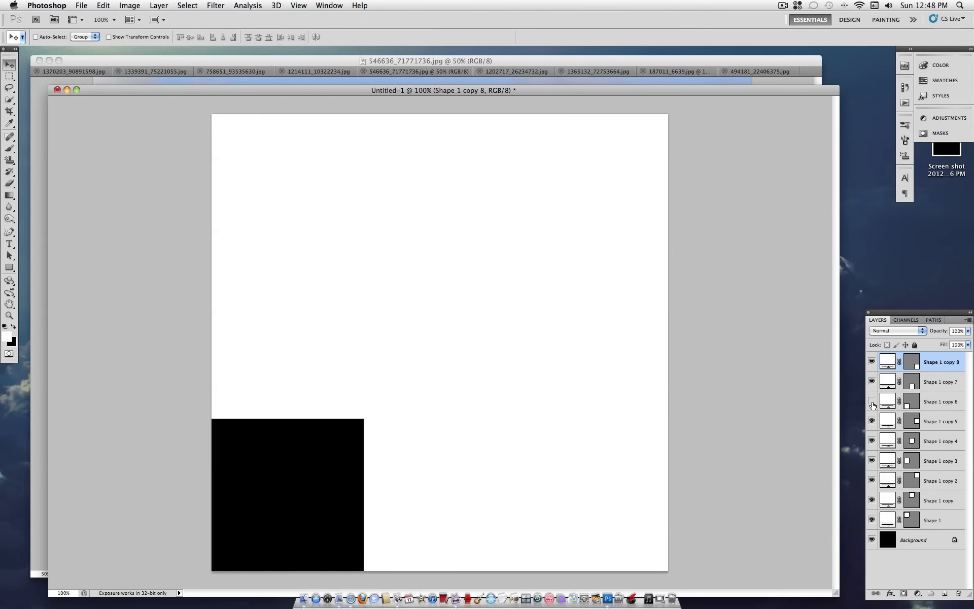
click(872, 401)
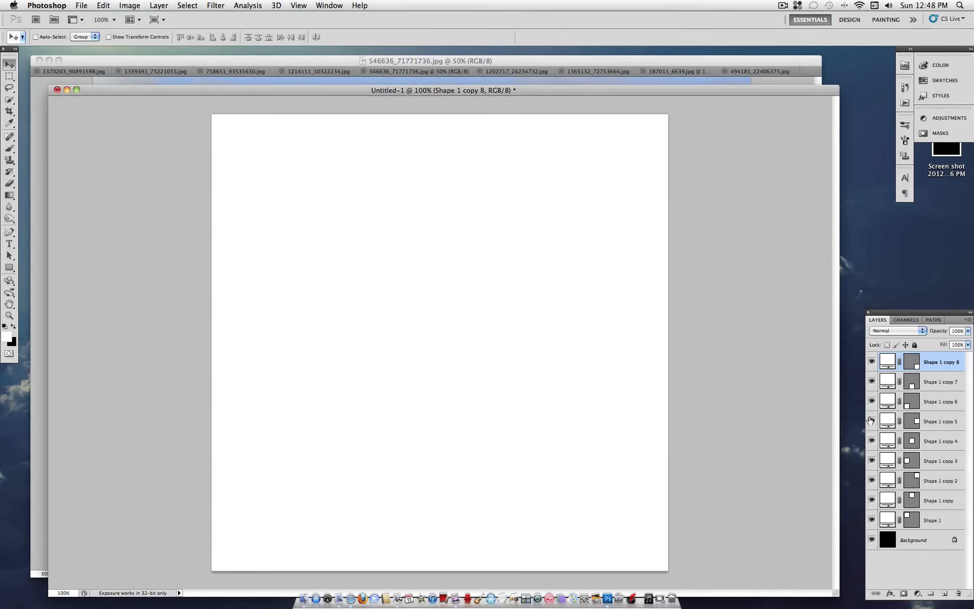
mouse_move(666, 62)
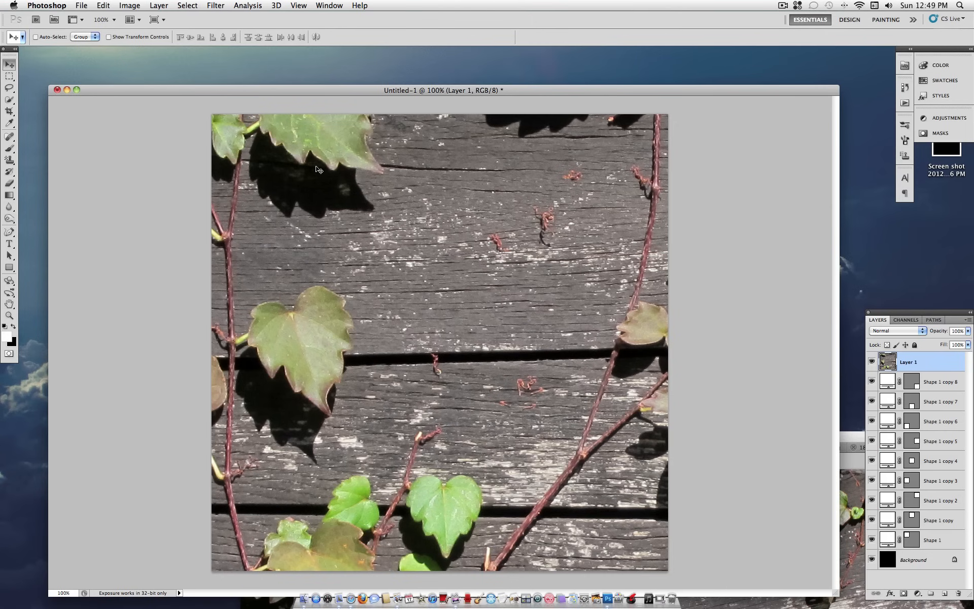
mouse_move(928, 386)
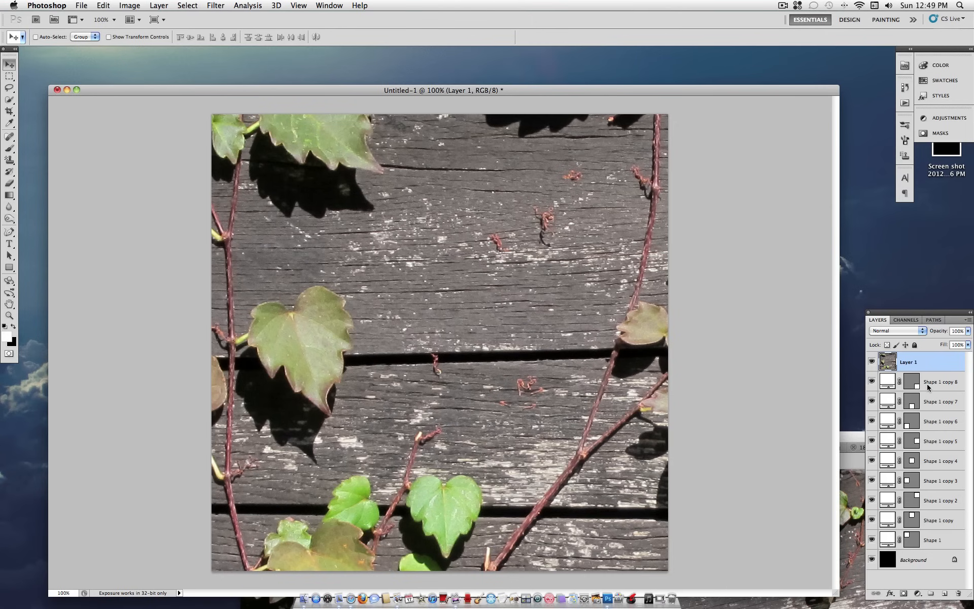
Move the ivy photo Layer 1 above Shape 1 and clip it into that square.
click(871, 362)
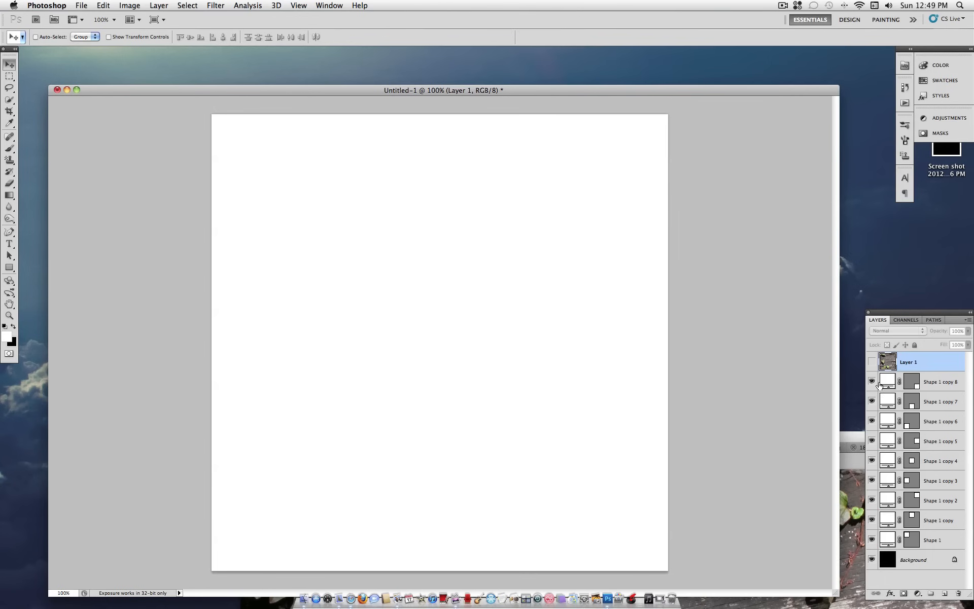
click(941, 382)
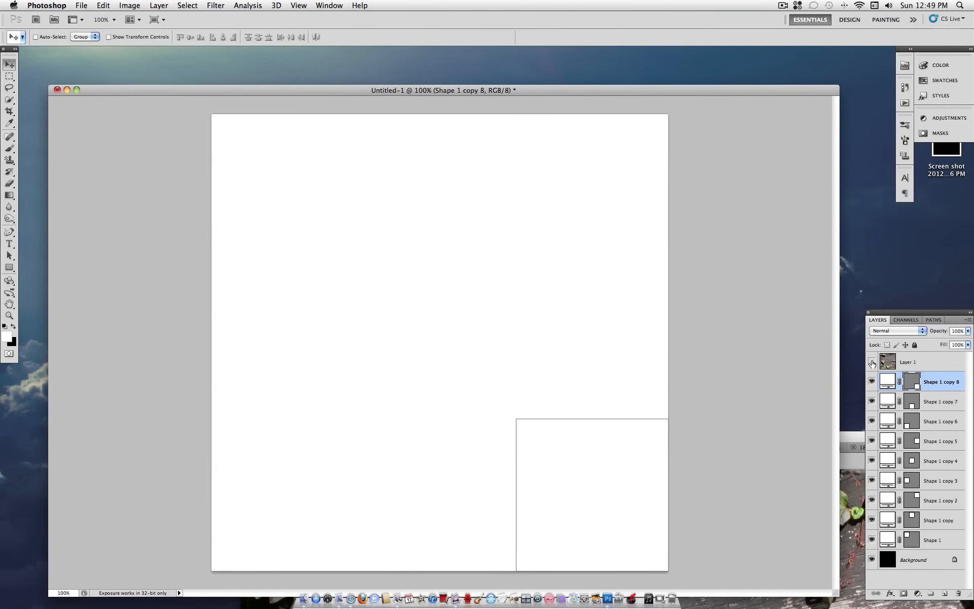
click(871, 362)
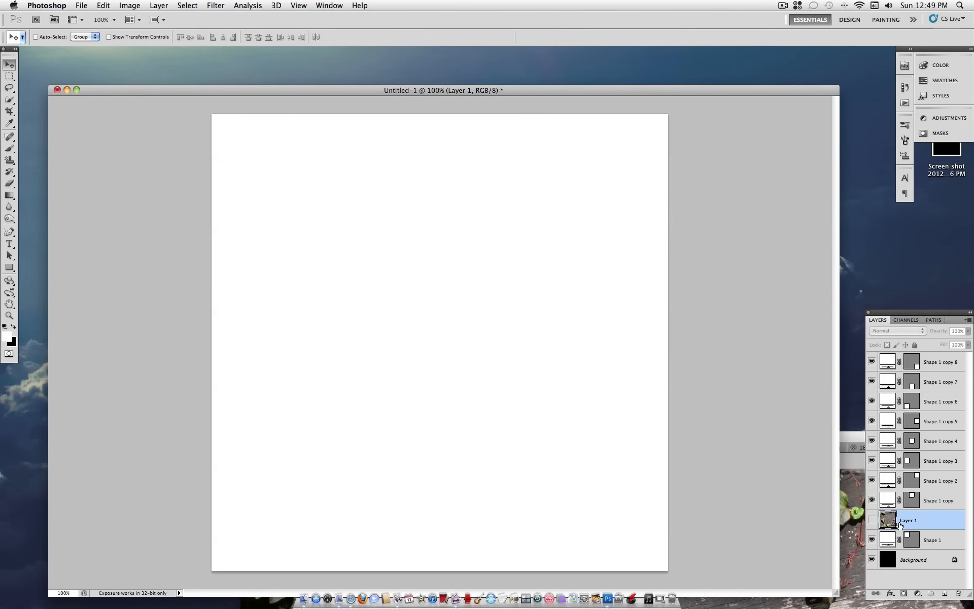
click(932, 540)
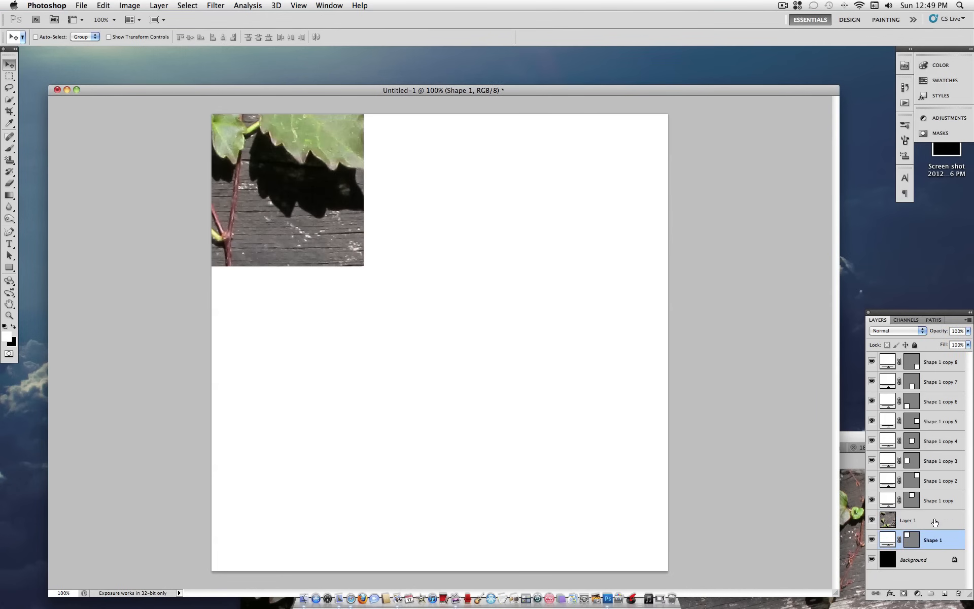
click(908, 520)
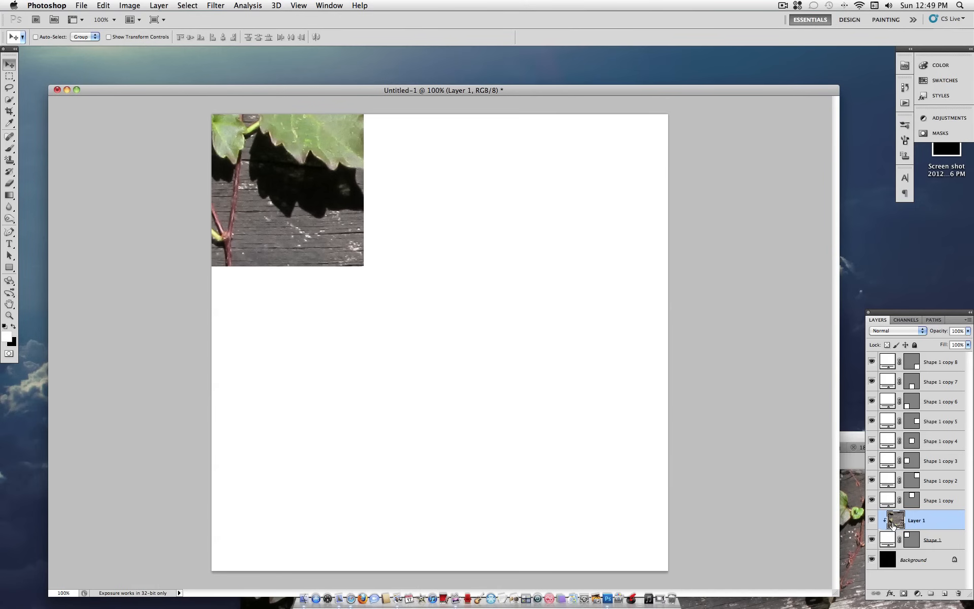
mouse_move(484, 290)
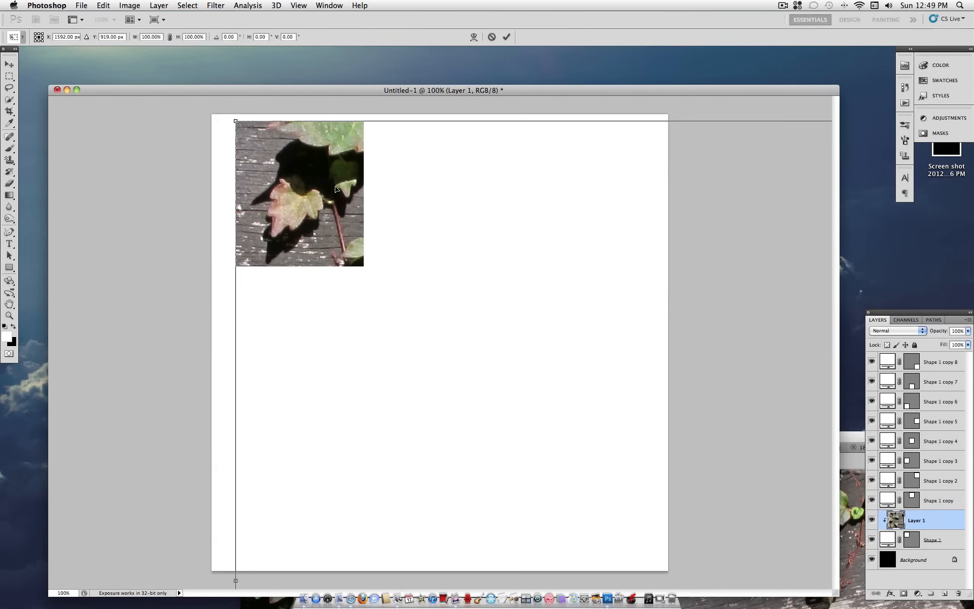
mouse_move(236, 120)
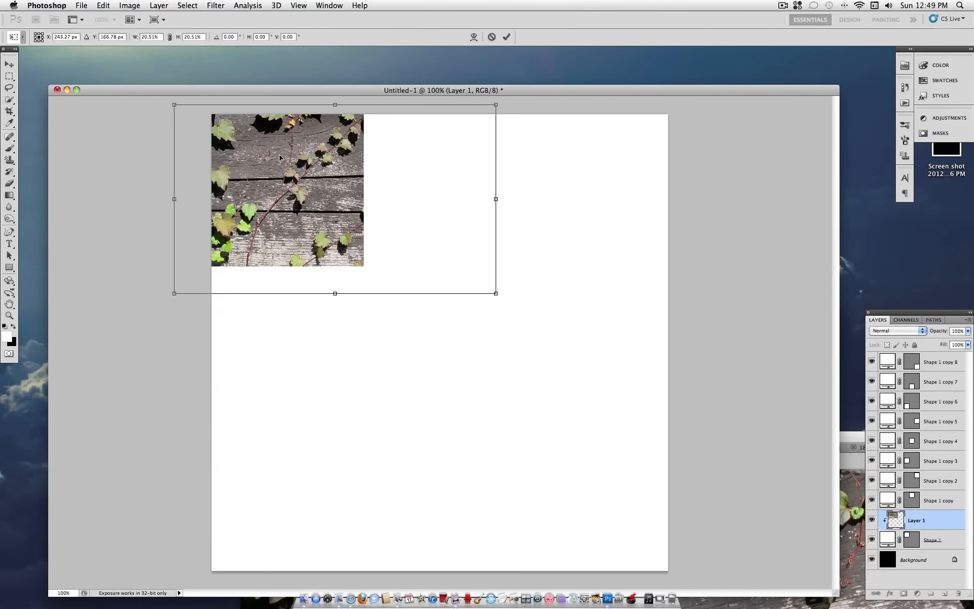
Scale the ivy photo down to about 17% inside its square and commit.
drag(174, 105, 227, 136)
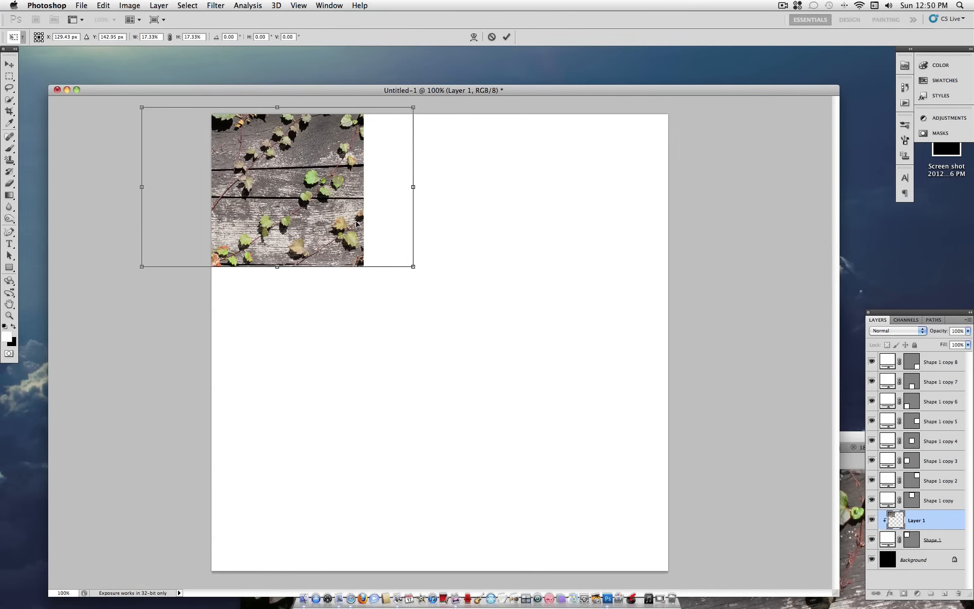
key(Return)
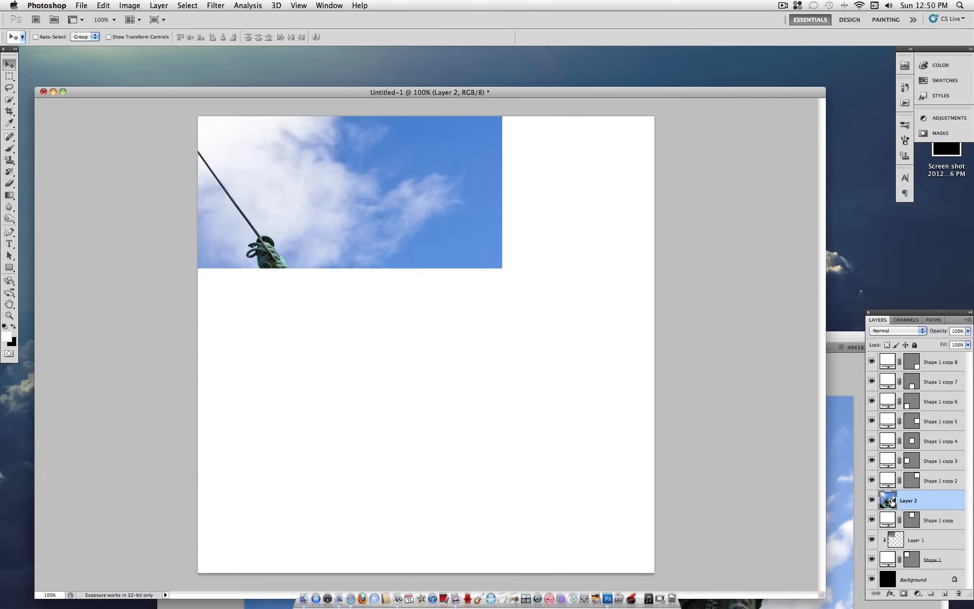
mouse_move(888, 501)
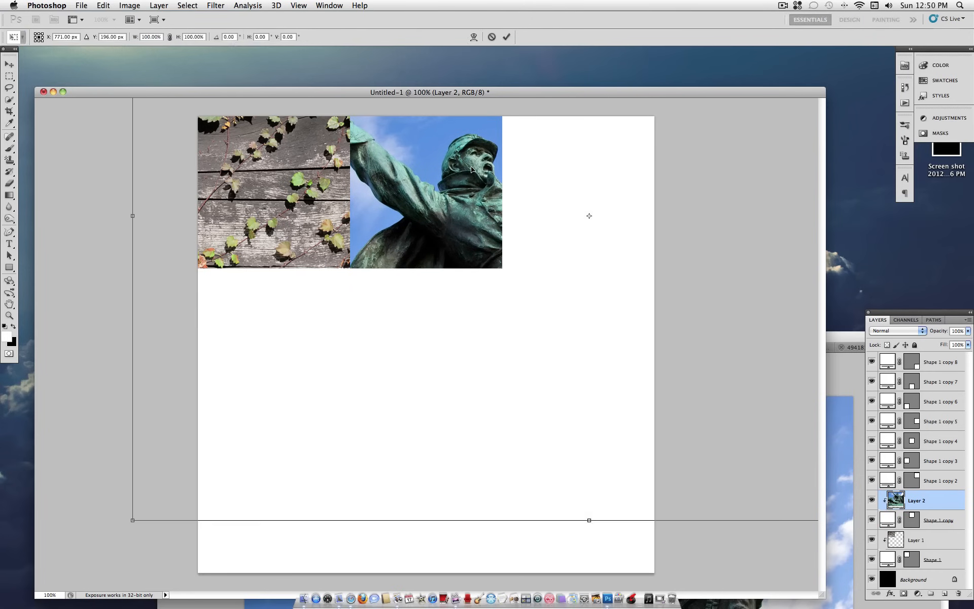
mouse_move(128, 522)
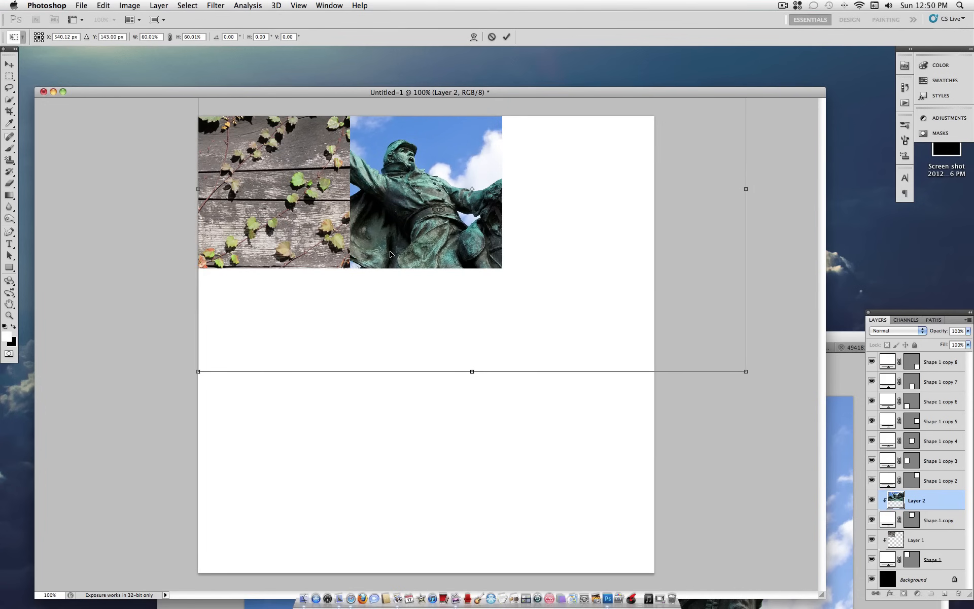
Commit the statue photo's roughly 60% scale inside the top-middle square.
click(507, 37)
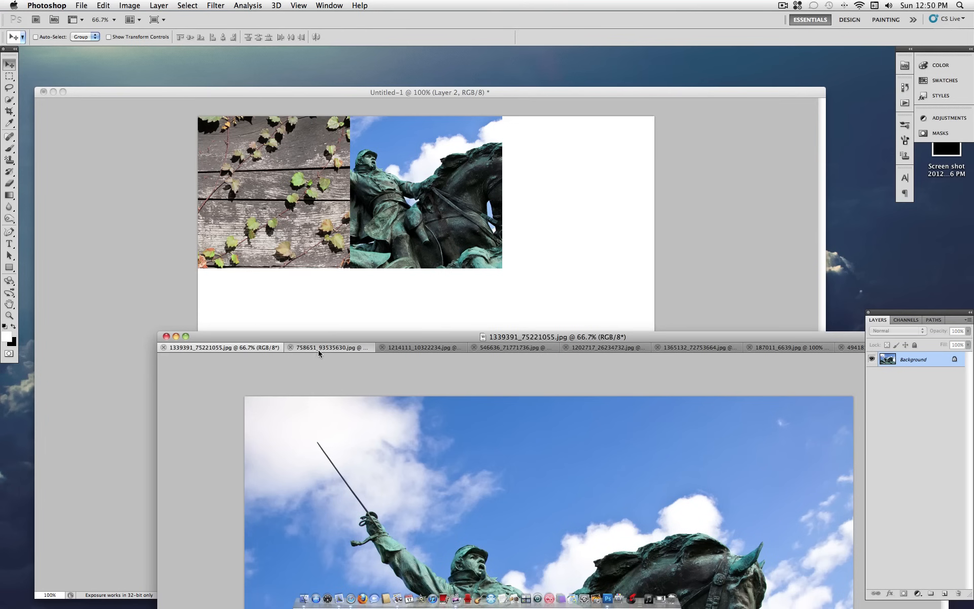
Clip the remaining photos into squares, shrinking the horse-field photo in the centre.
click(328, 347)
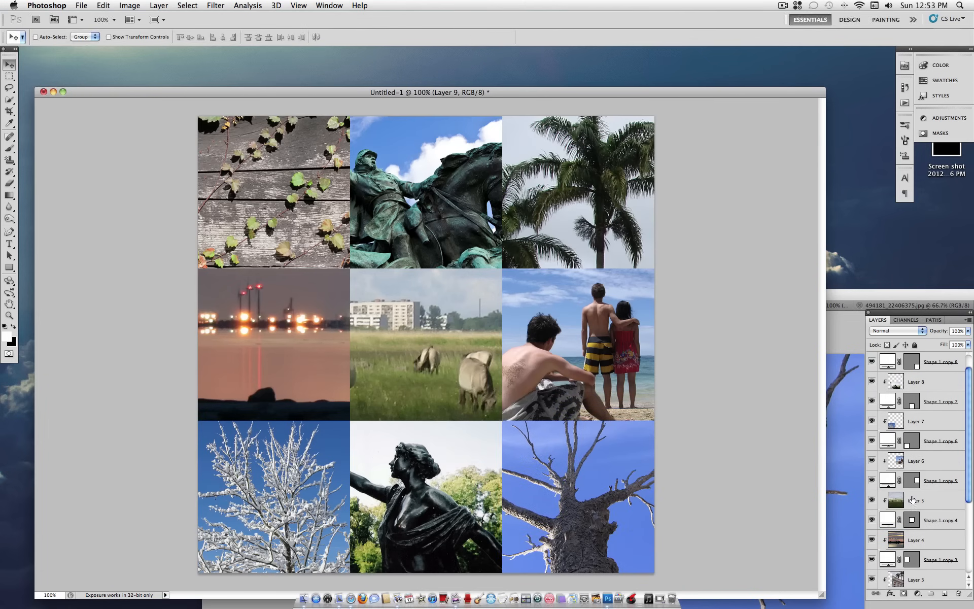
click(916, 501)
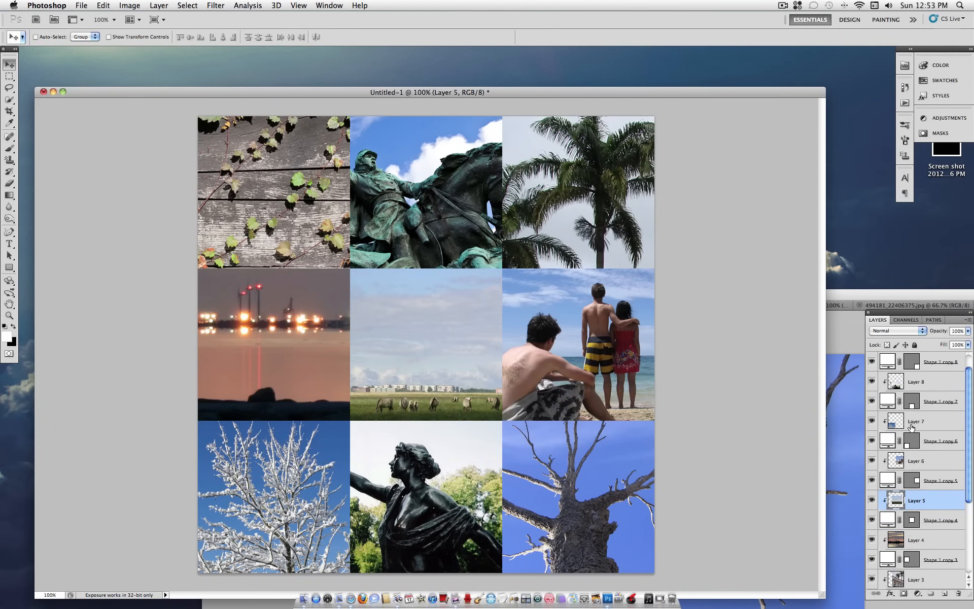
mouse_move(904, 423)
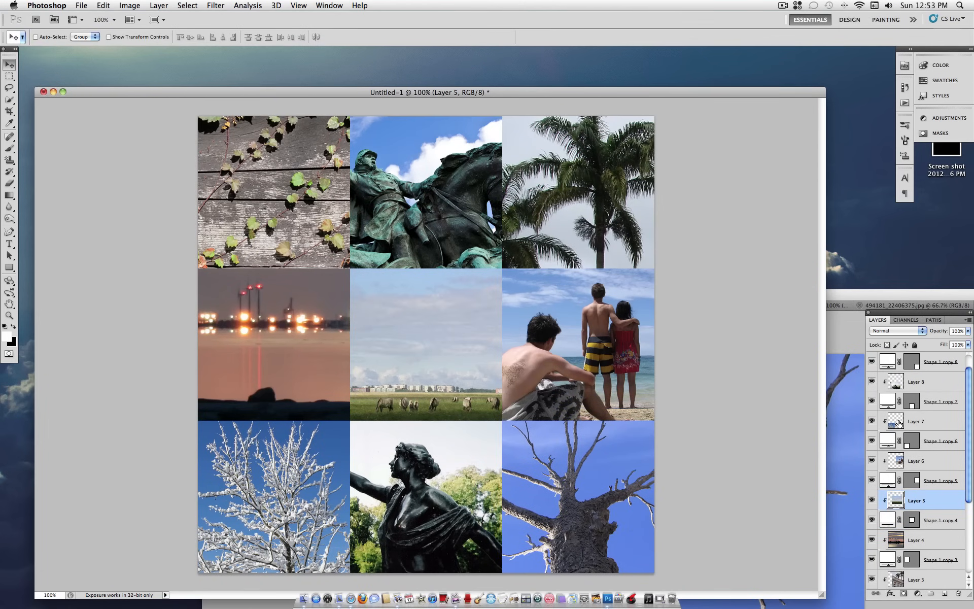
mouse_move(899, 423)
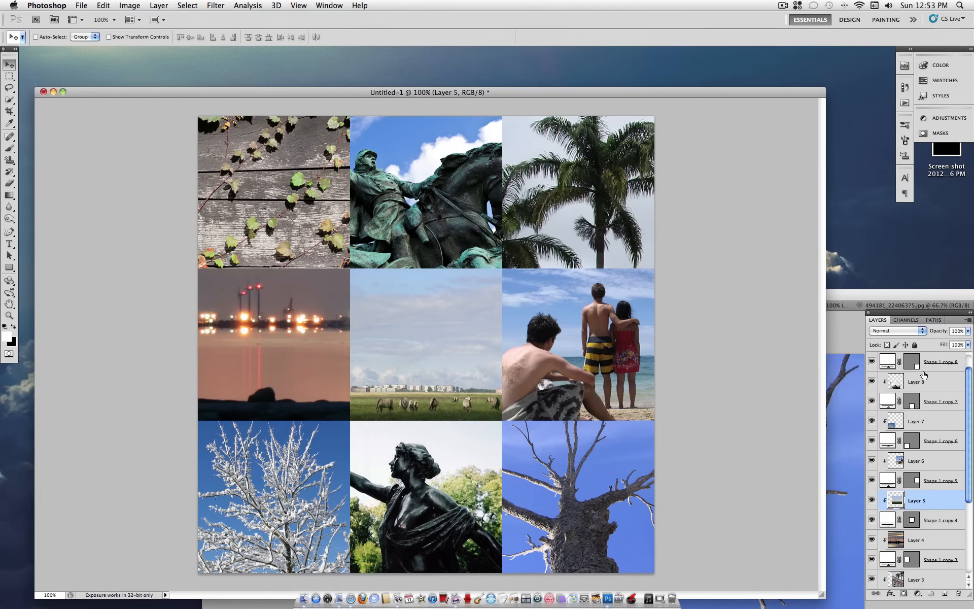
scroll(up, 3)
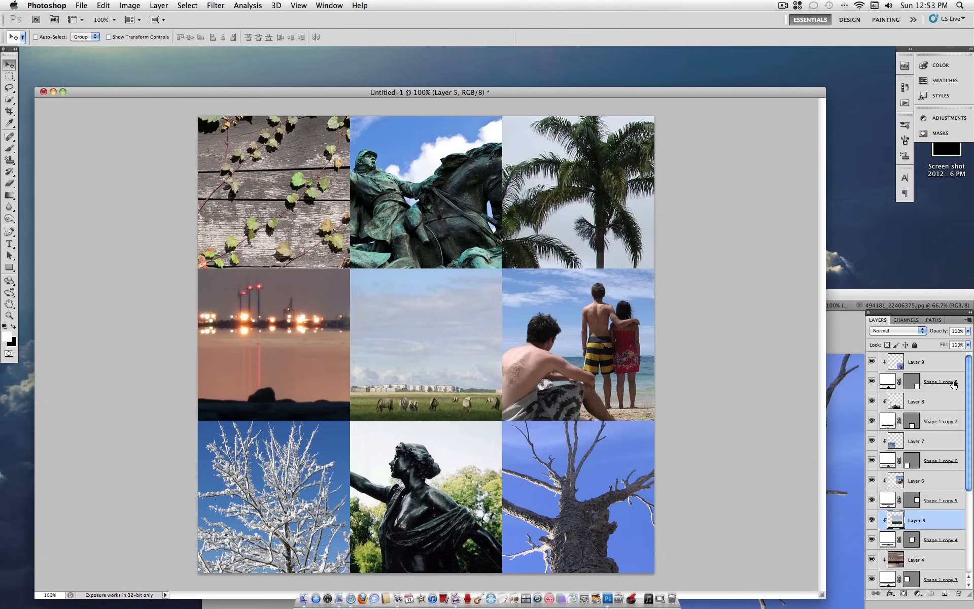
Give Shape 1 a white Stroke layer style positioned Inside.
scroll(down, 3)
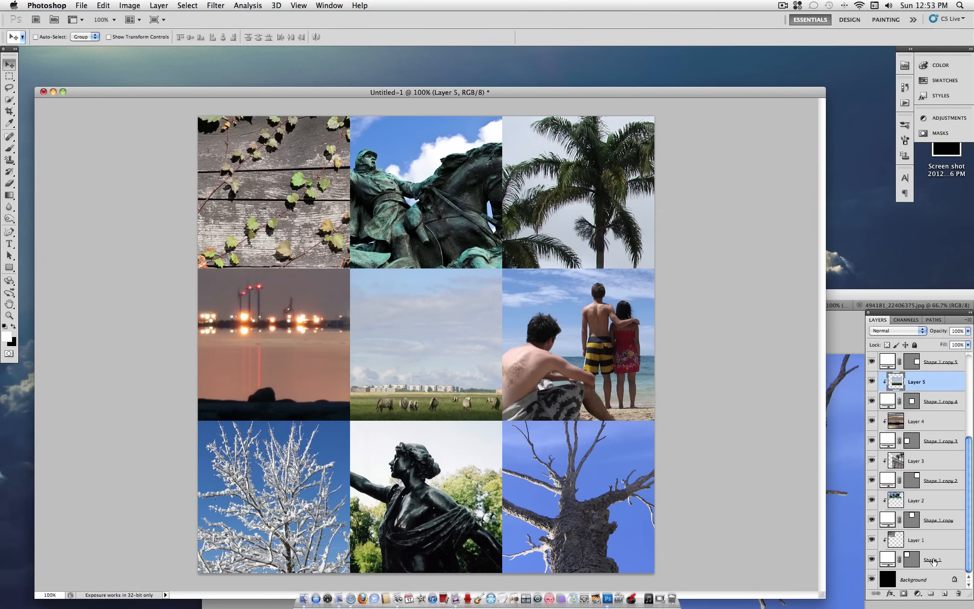
click(932, 560)
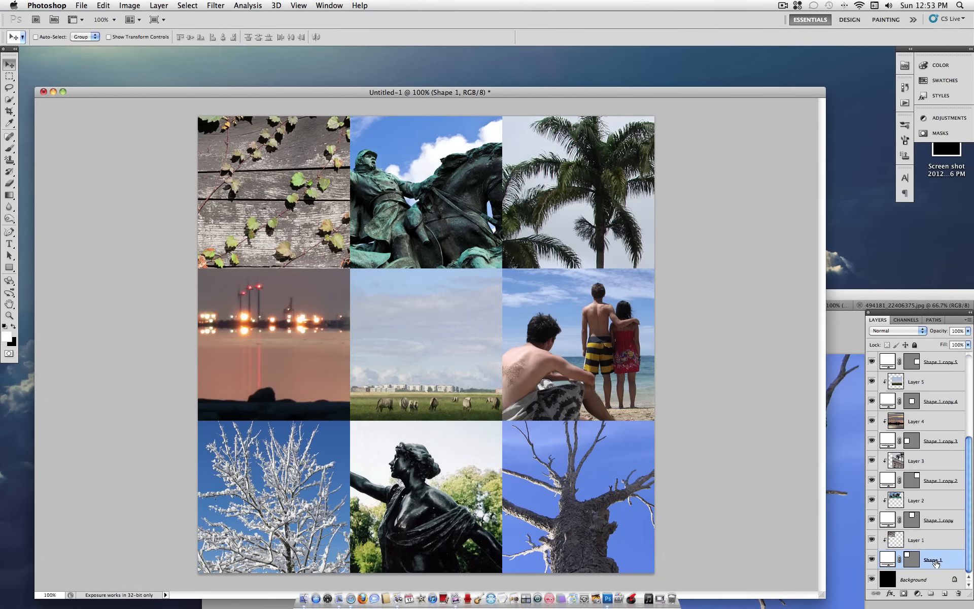
right_click(937, 559)
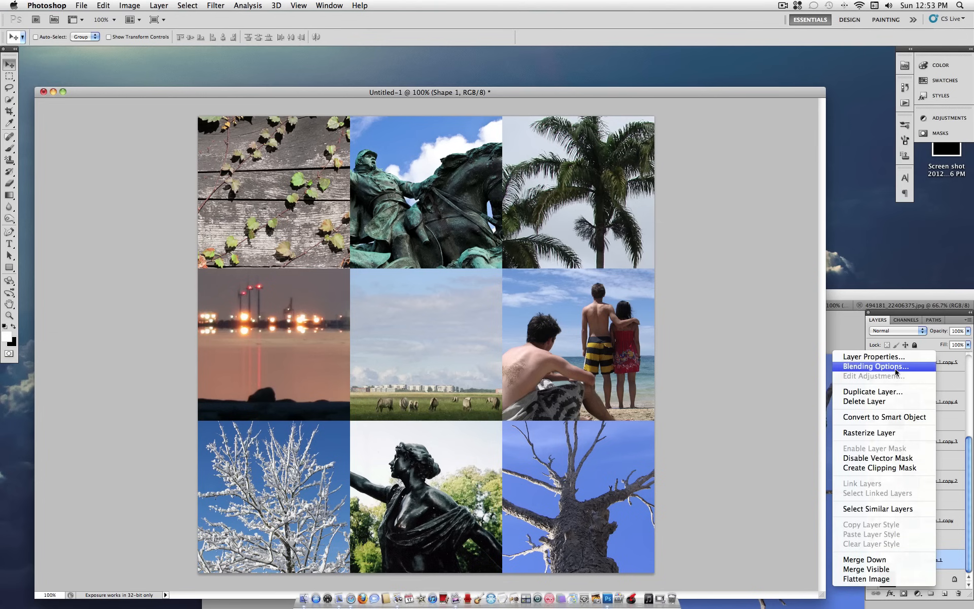
click(875, 366)
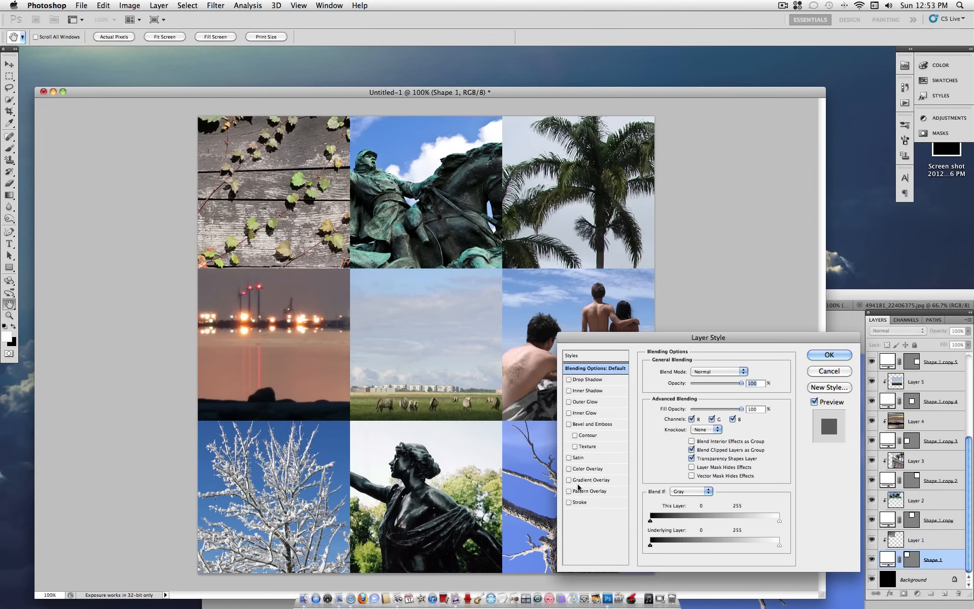
click(568, 502)
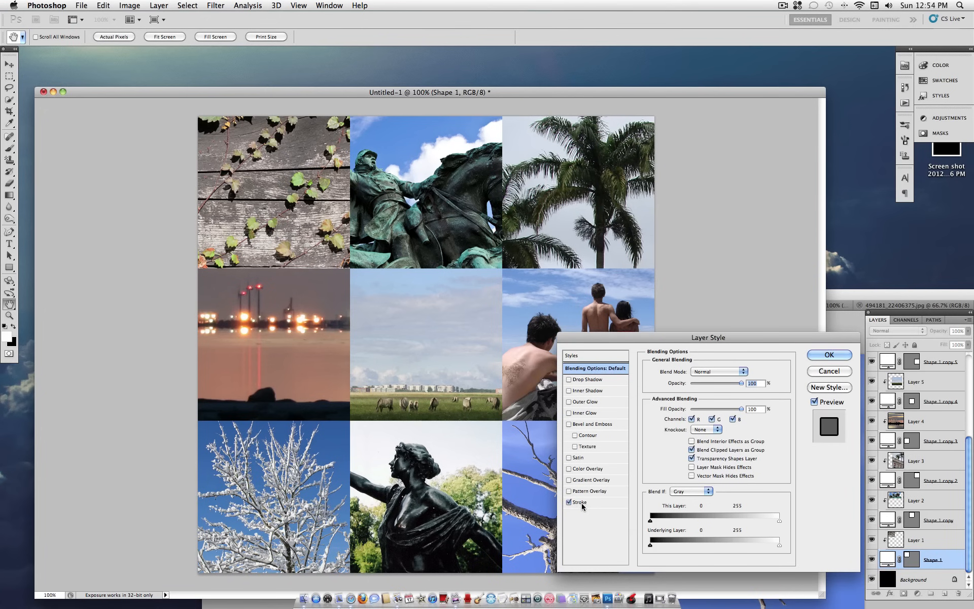
click(578, 502)
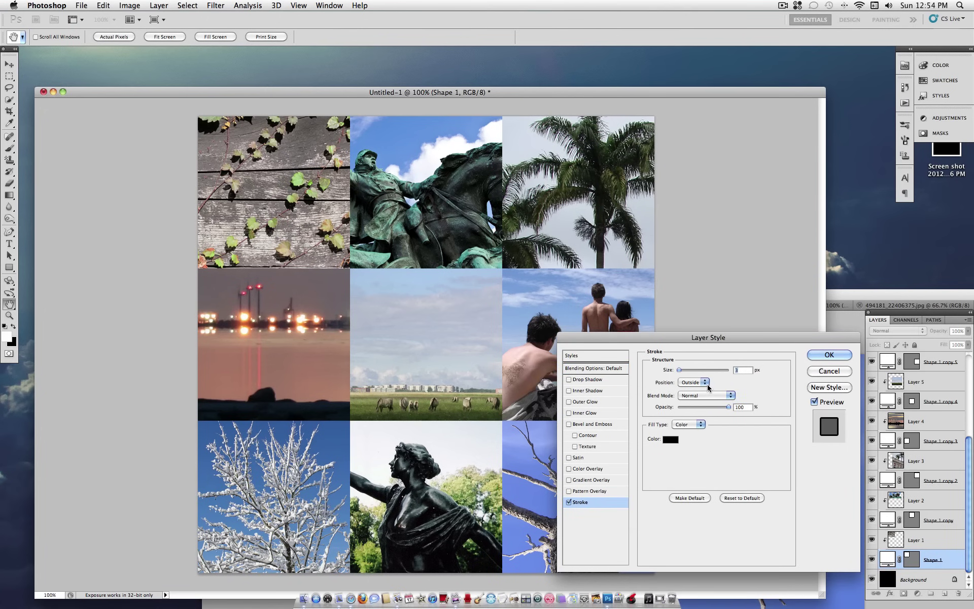
click(691, 382)
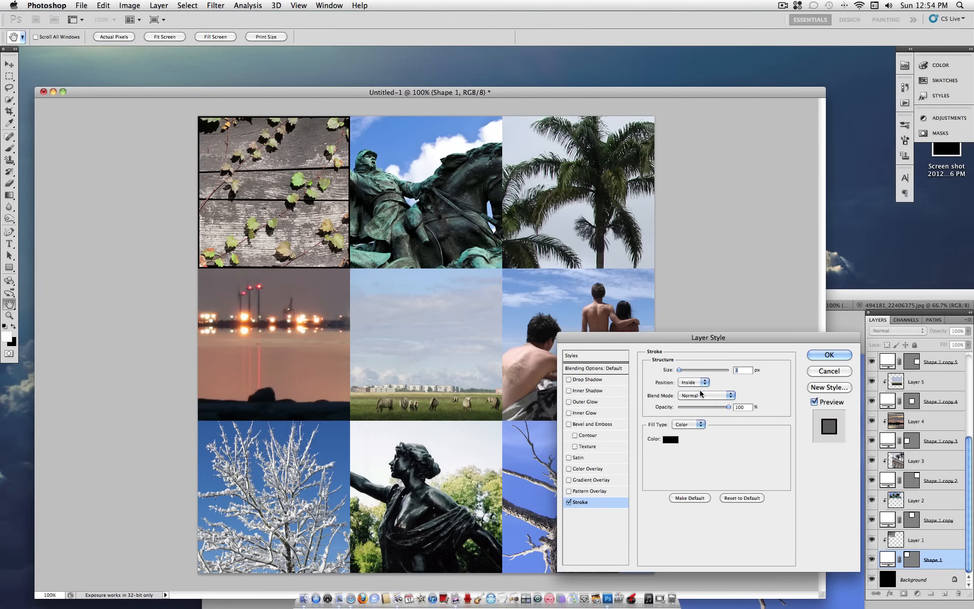
mouse_move(674, 446)
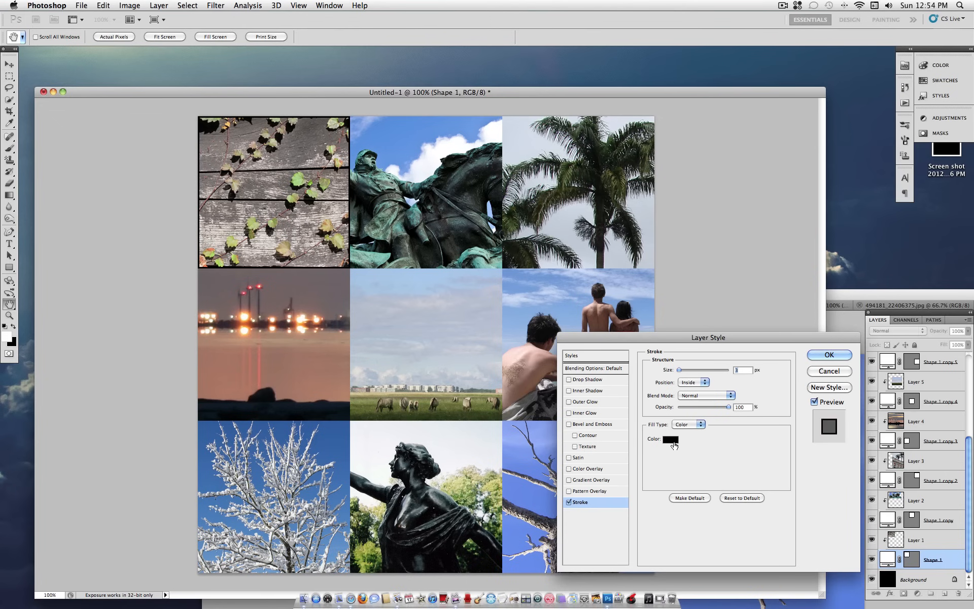
click(669, 440)
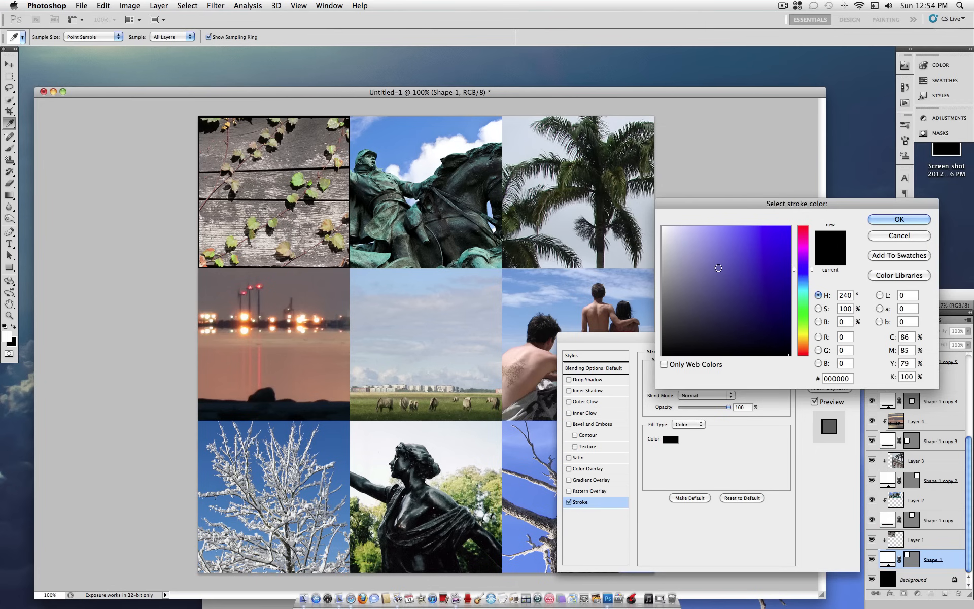
click(664, 228)
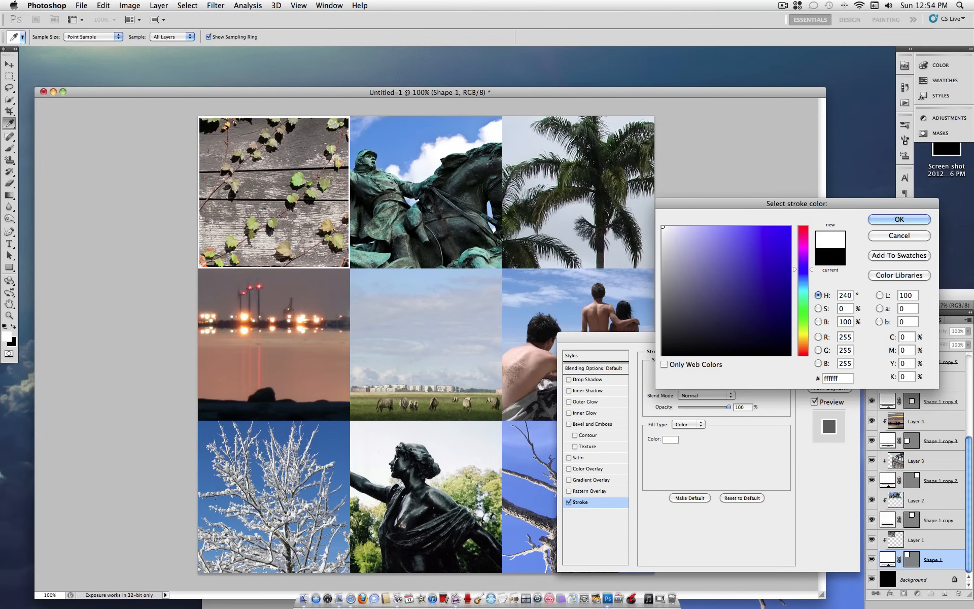
click(897, 235)
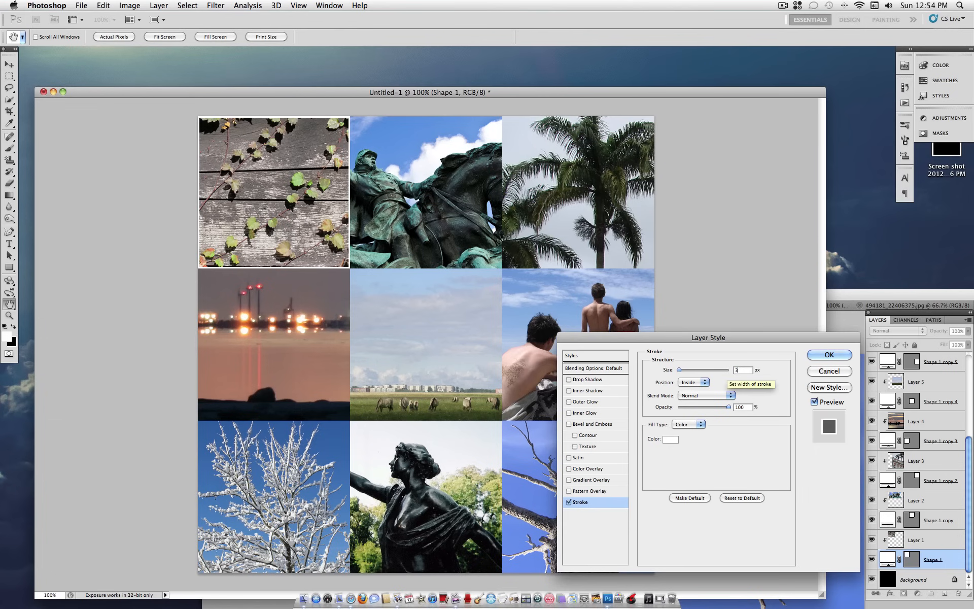
click(828, 355)
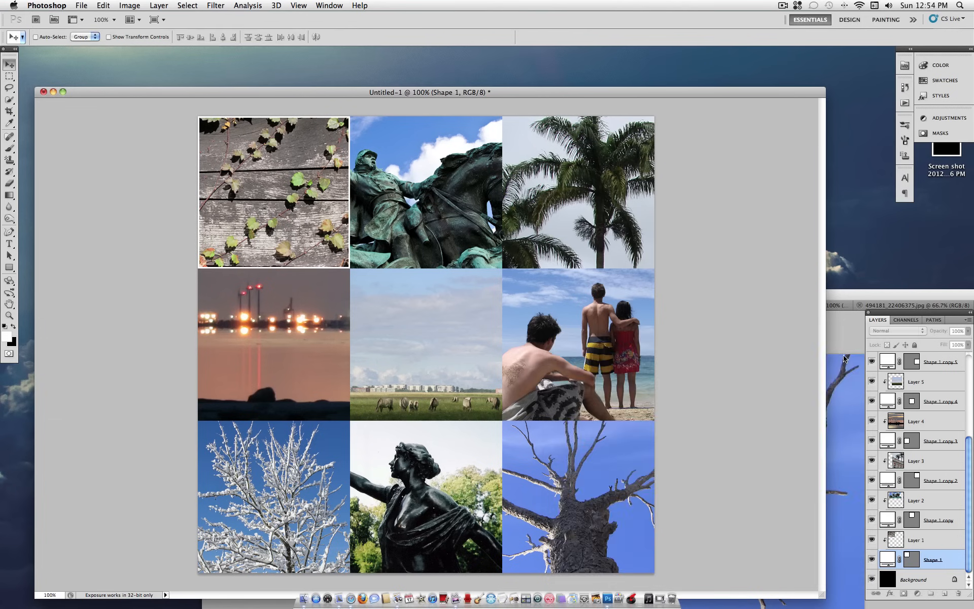
Copy Shape 1's white stroke style, paste it onto the remaining layers, then select Layer 9.
right_click(931, 559)
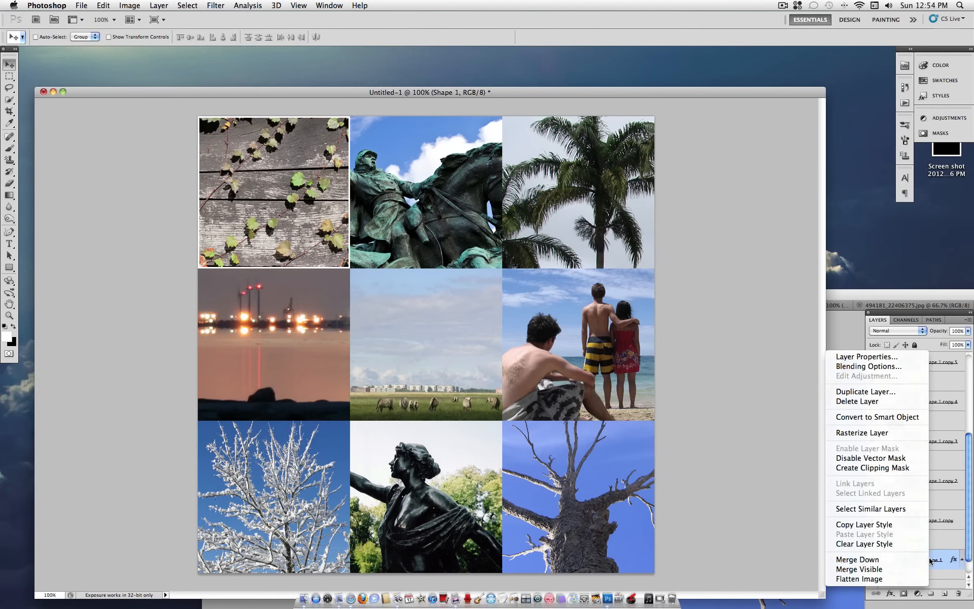
mouse_move(863, 524)
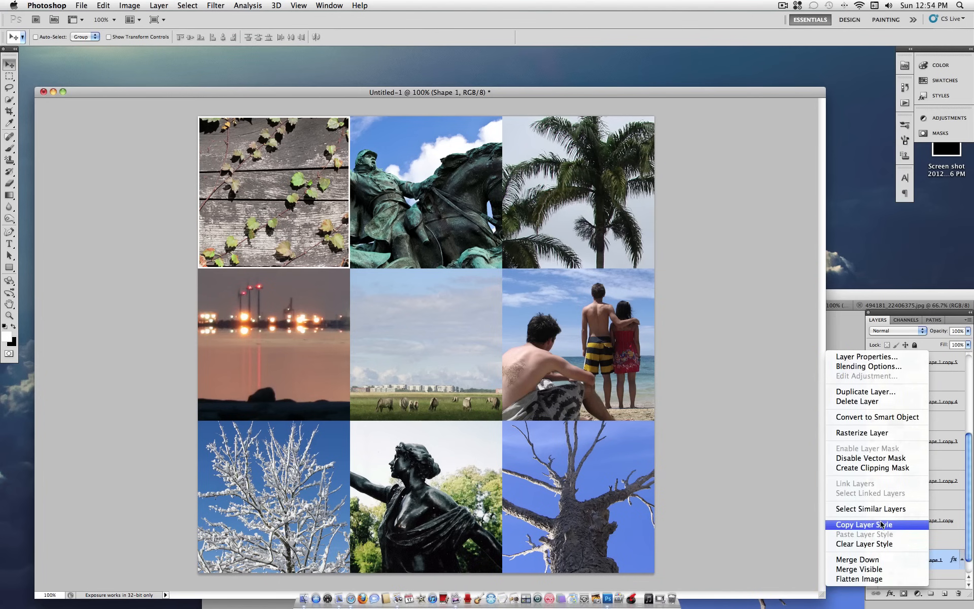
click(863, 524)
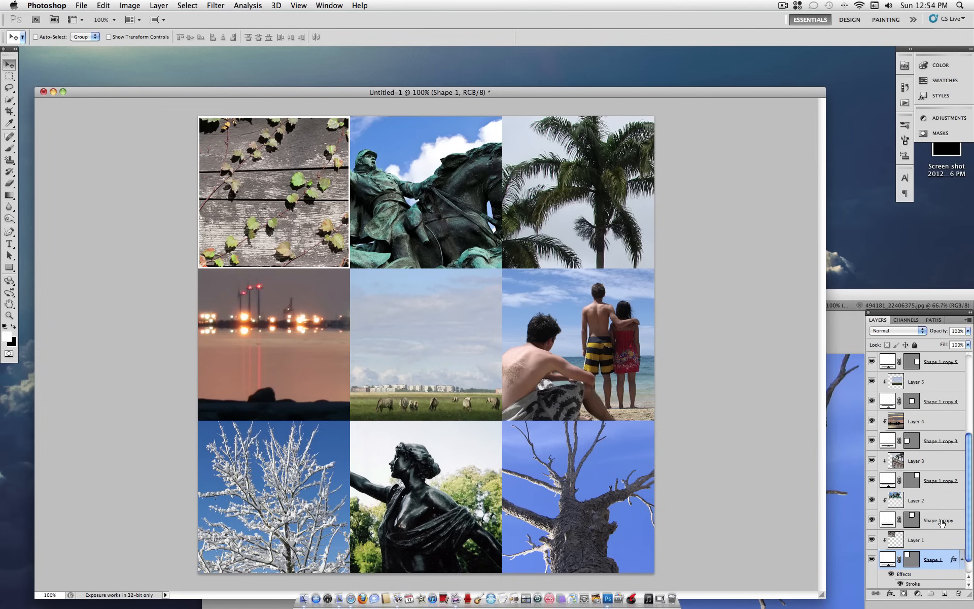
click(941, 520)
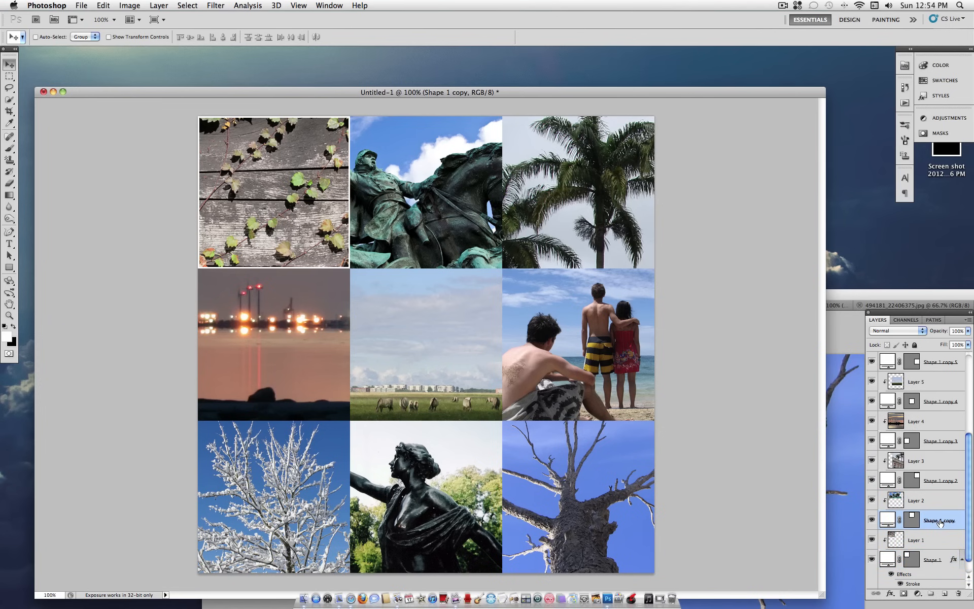
scroll(up, 3)
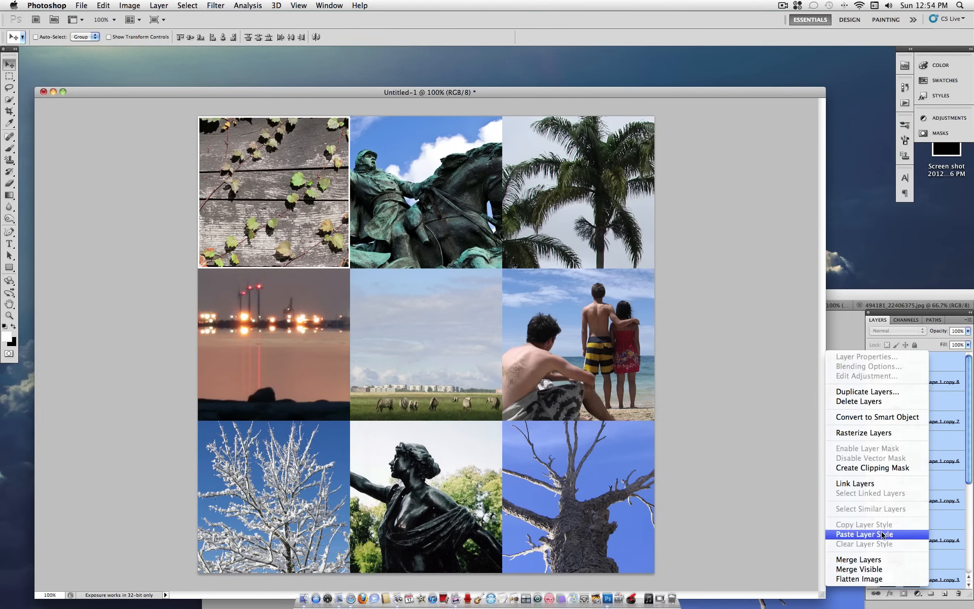
click(863, 534)
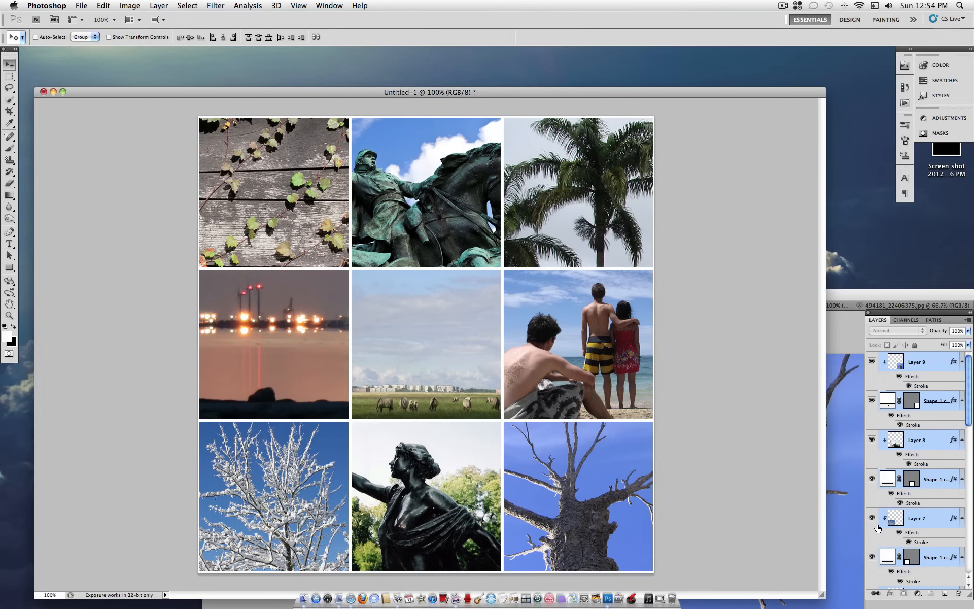
mouse_move(679, 306)
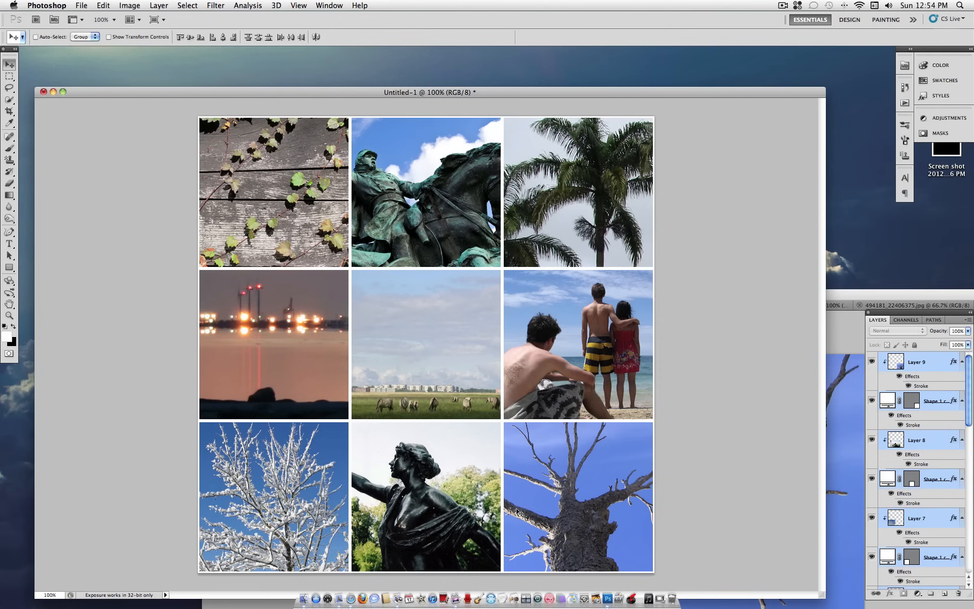
mouse_move(508, 247)
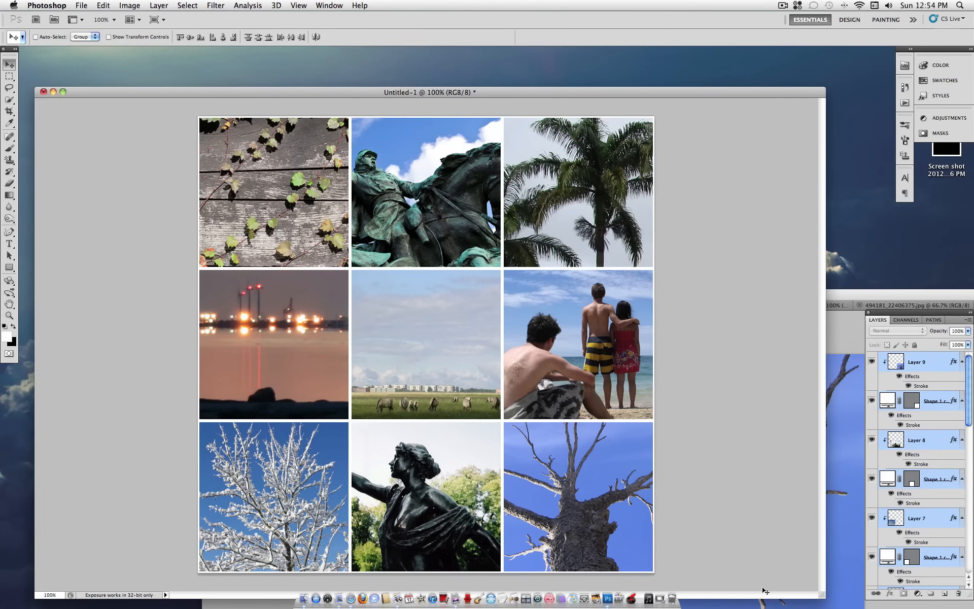
click(915, 362)
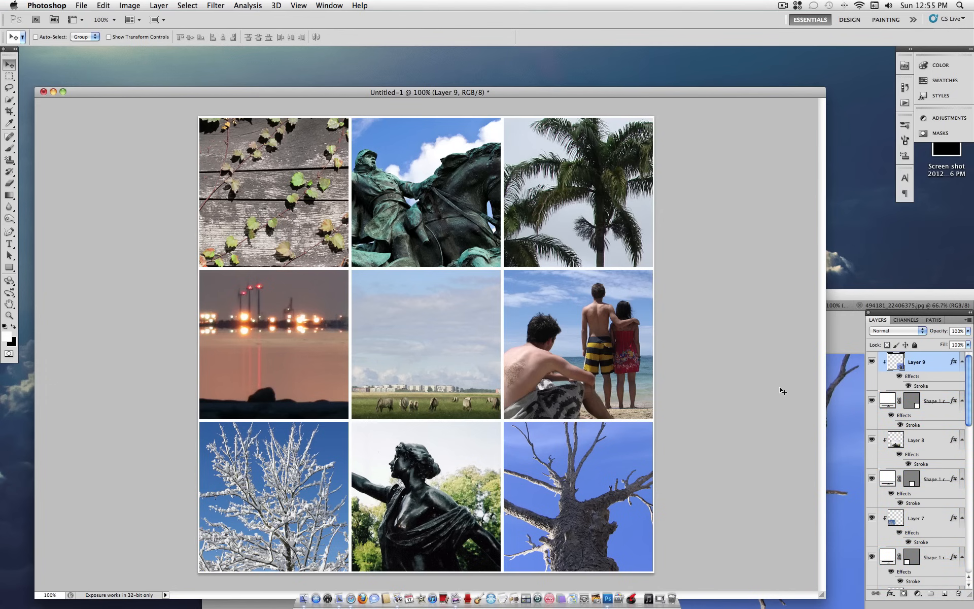
mouse_move(849, 390)
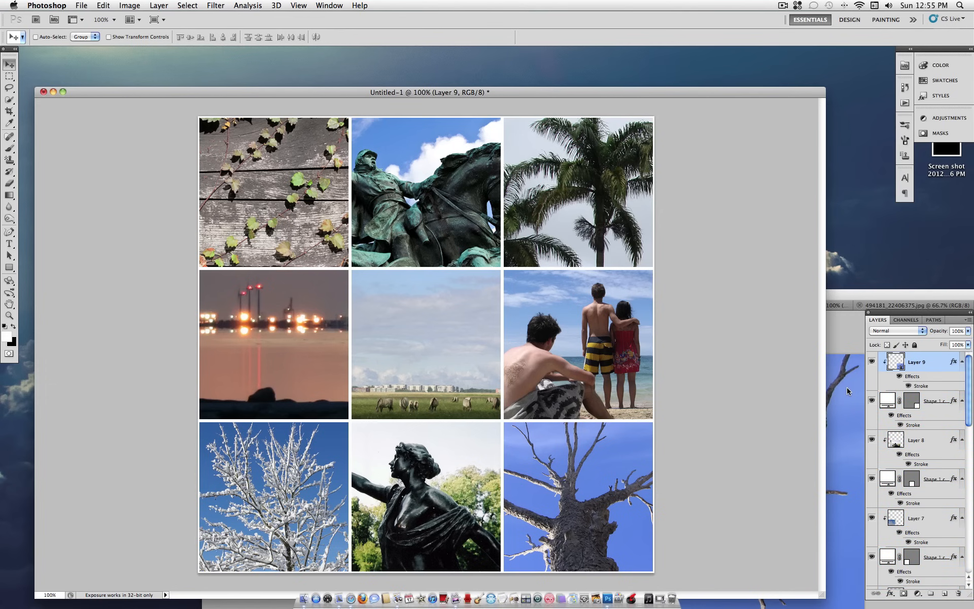
mouse_move(769, 363)
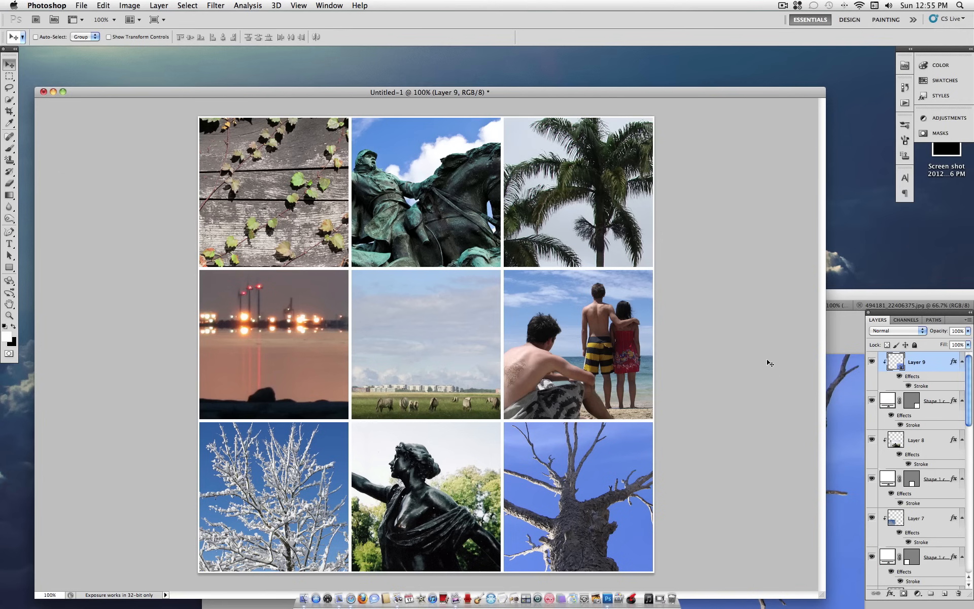
mouse_move(158, 6)
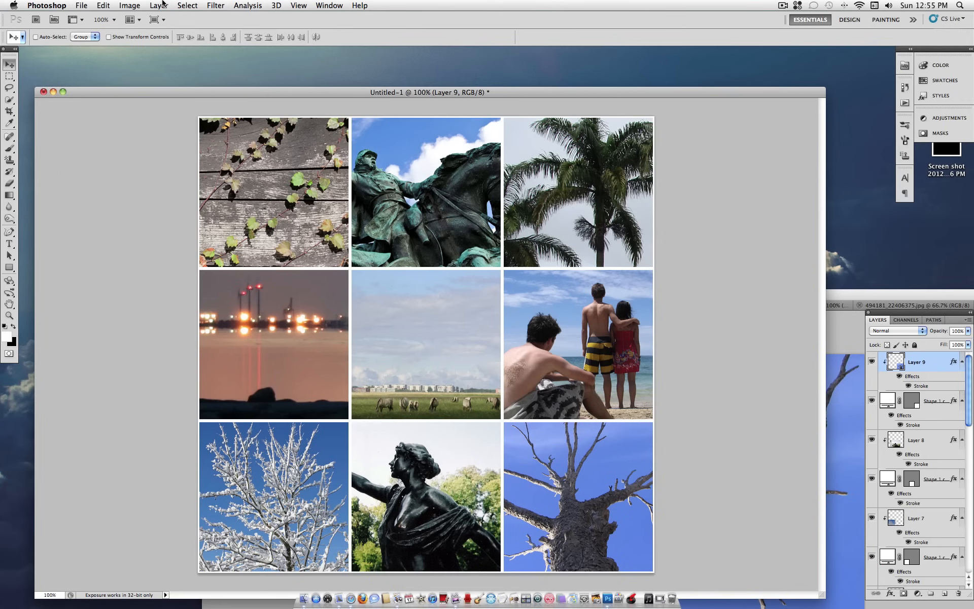
Add a Curves 1 adjustment layer and reshape its red, green and blue channel curves.
click(158, 5)
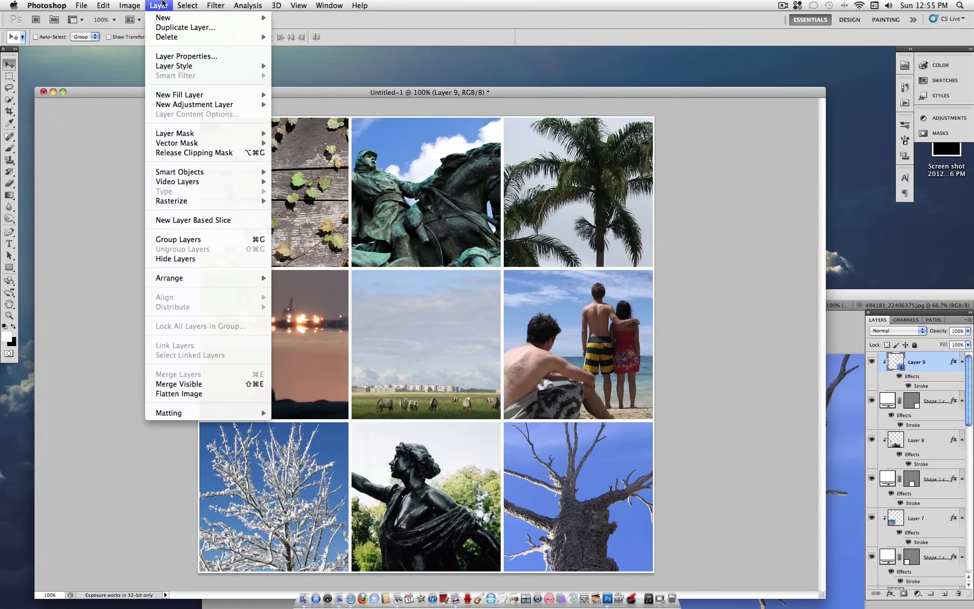
mouse_move(194, 105)
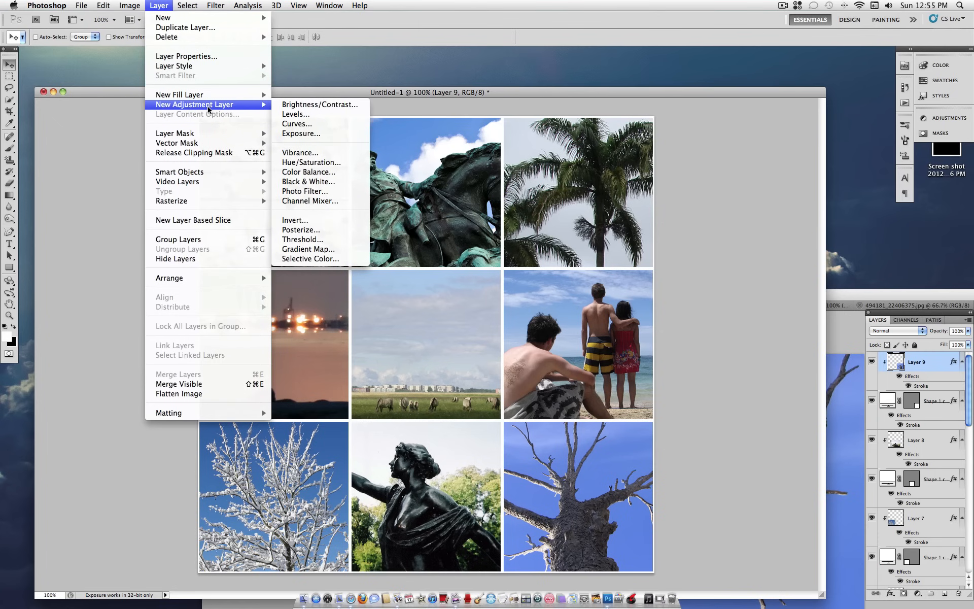
mouse_move(308, 249)
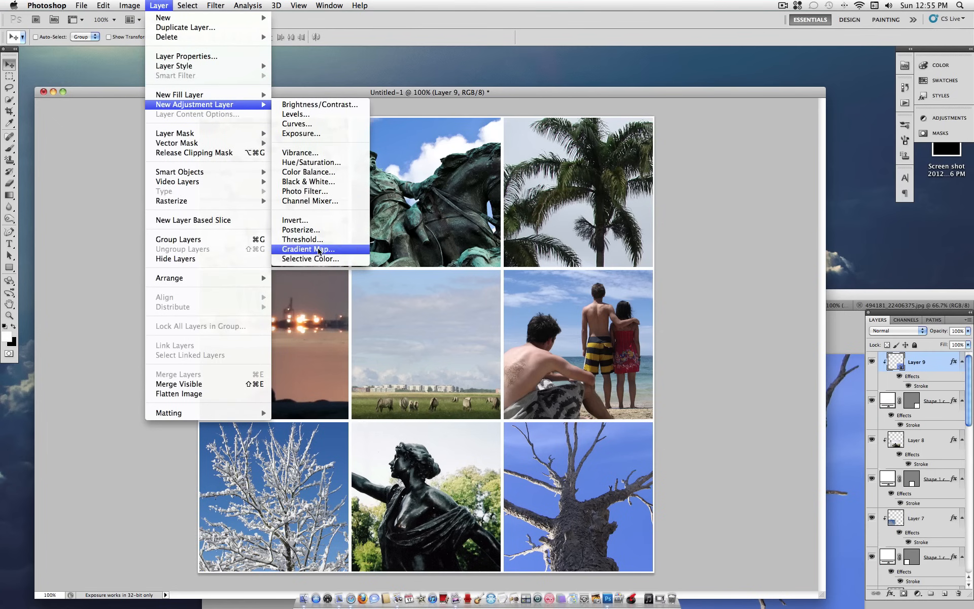
mouse_move(340, 172)
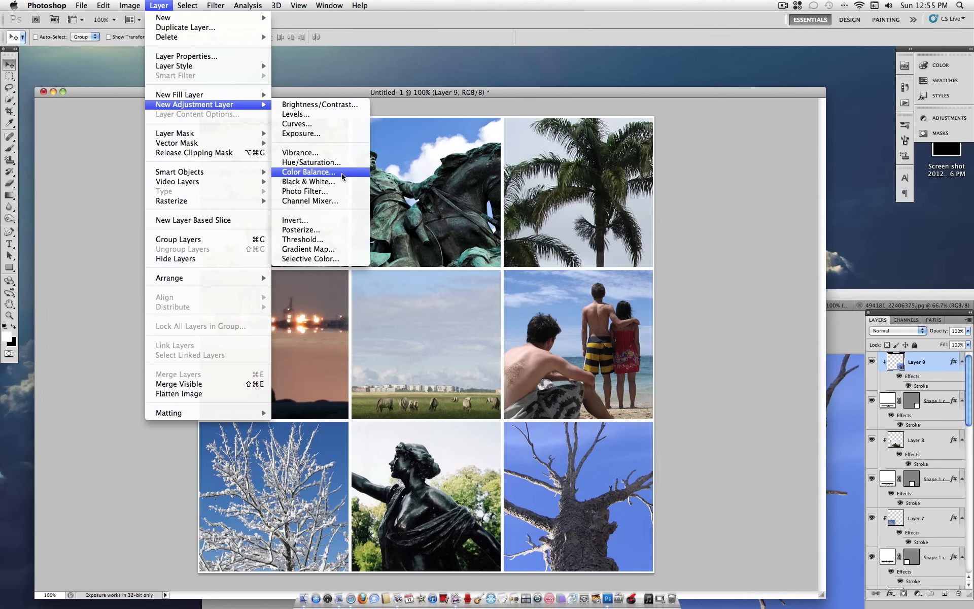
click(297, 124)
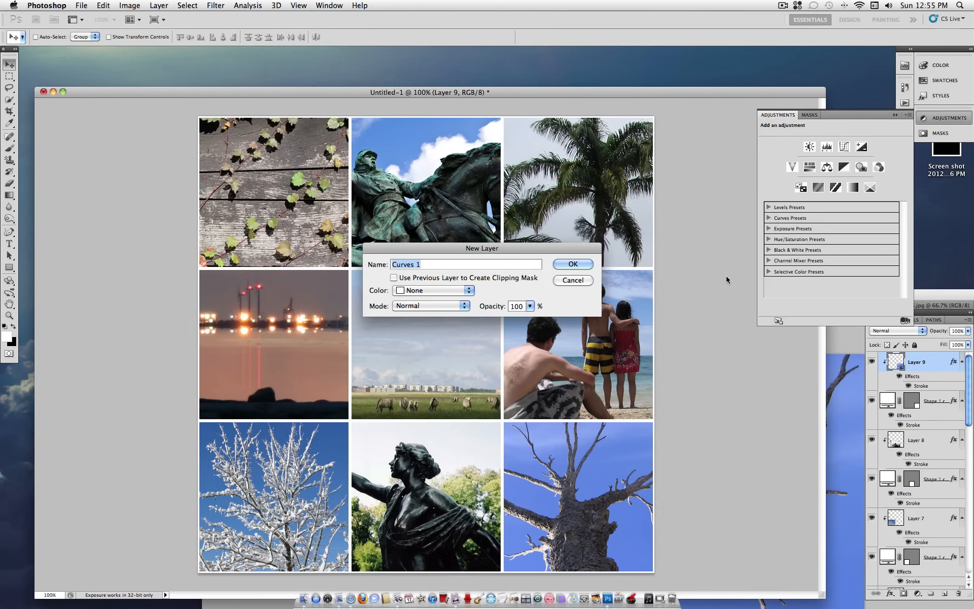
click(571, 264)
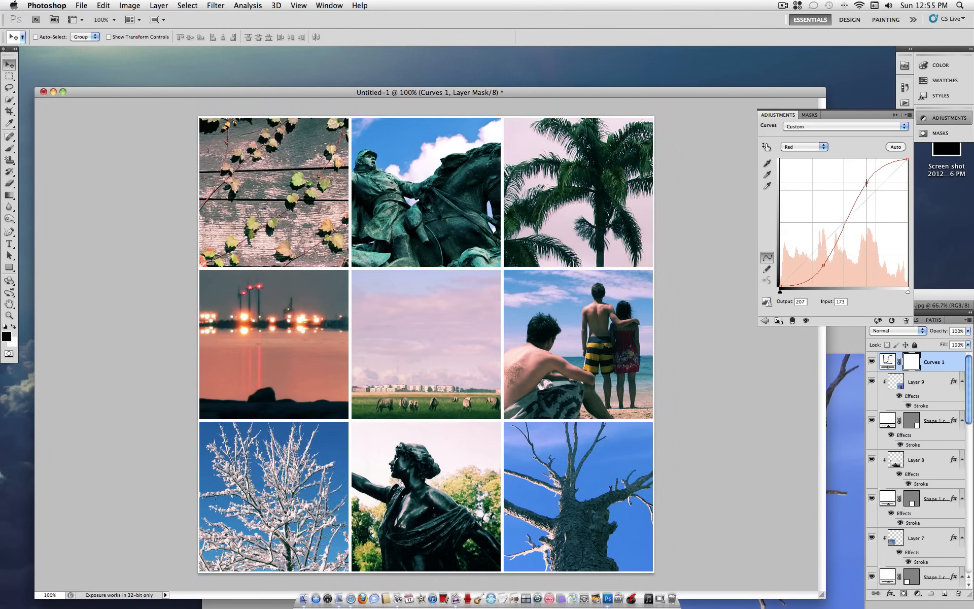
click(804, 146)
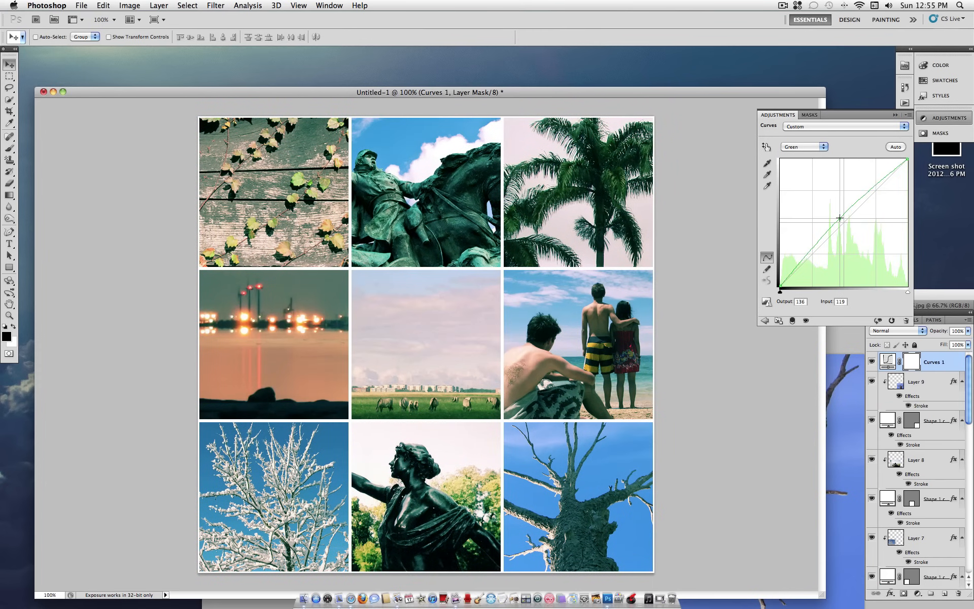
click(804, 146)
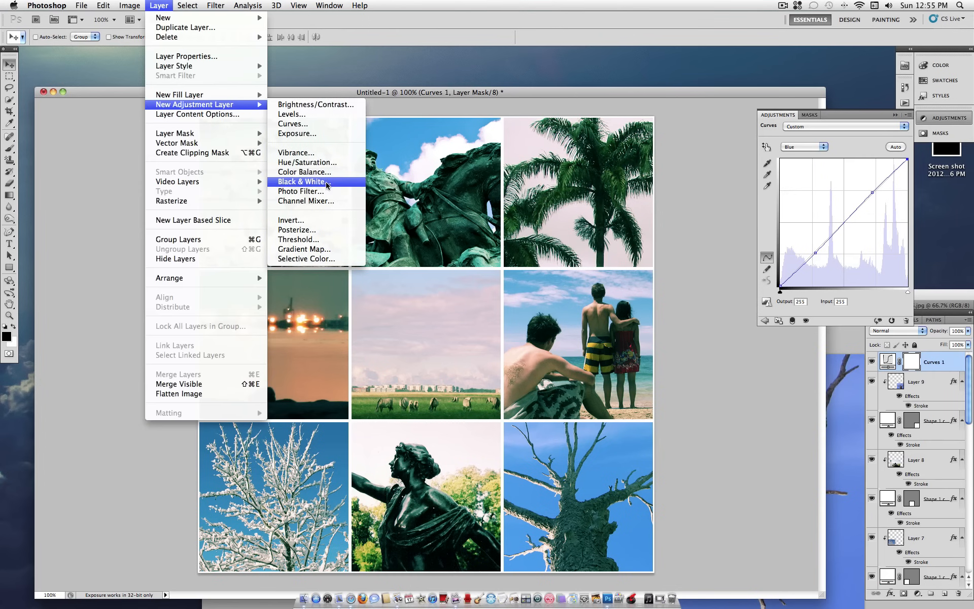
Add a Black & White 1 adjustment layer, then hide it to restore the tinted colours.
click(305, 182)
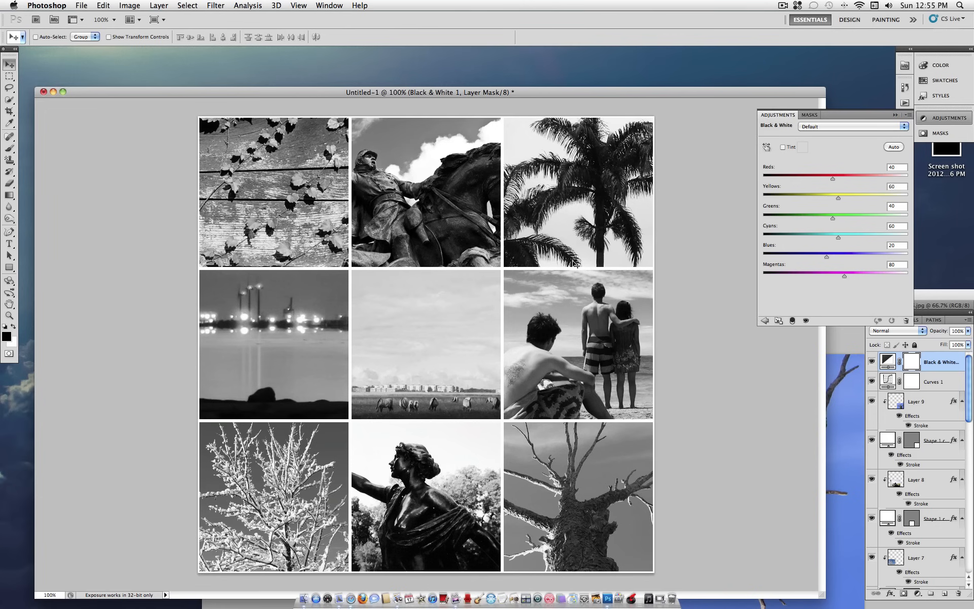
click(872, 362)
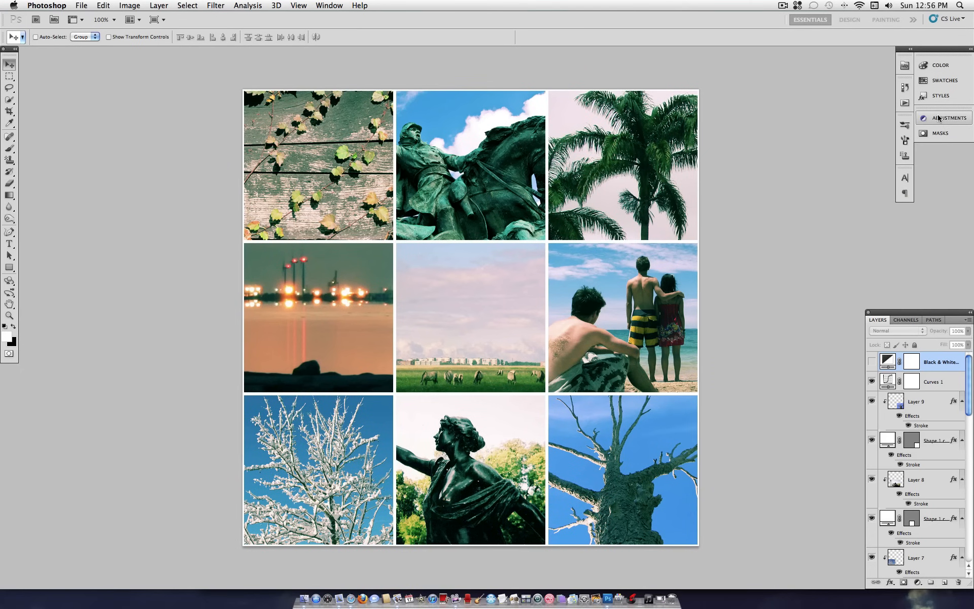
mouse_move(533, 255)
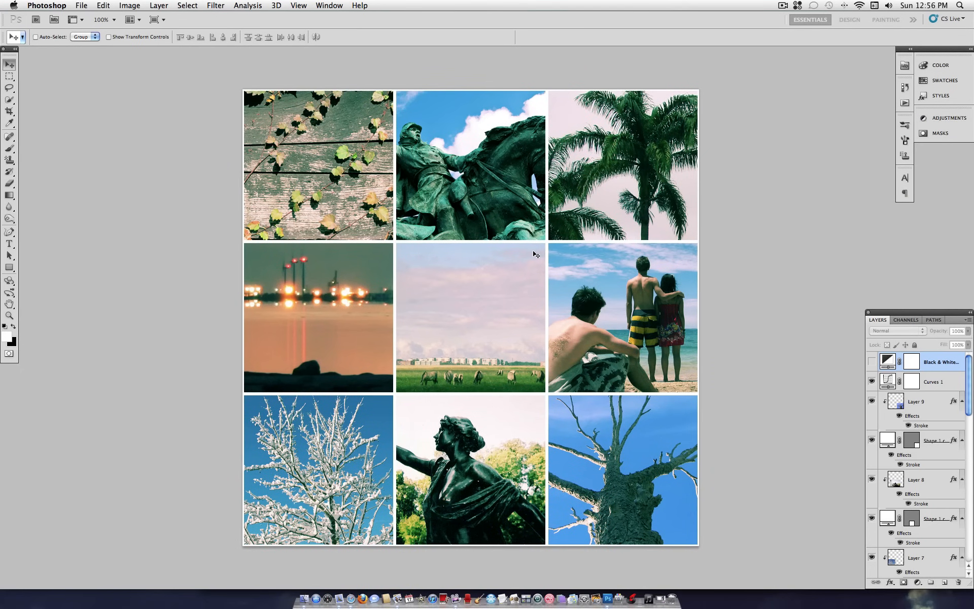
mouse_move(681, 491)
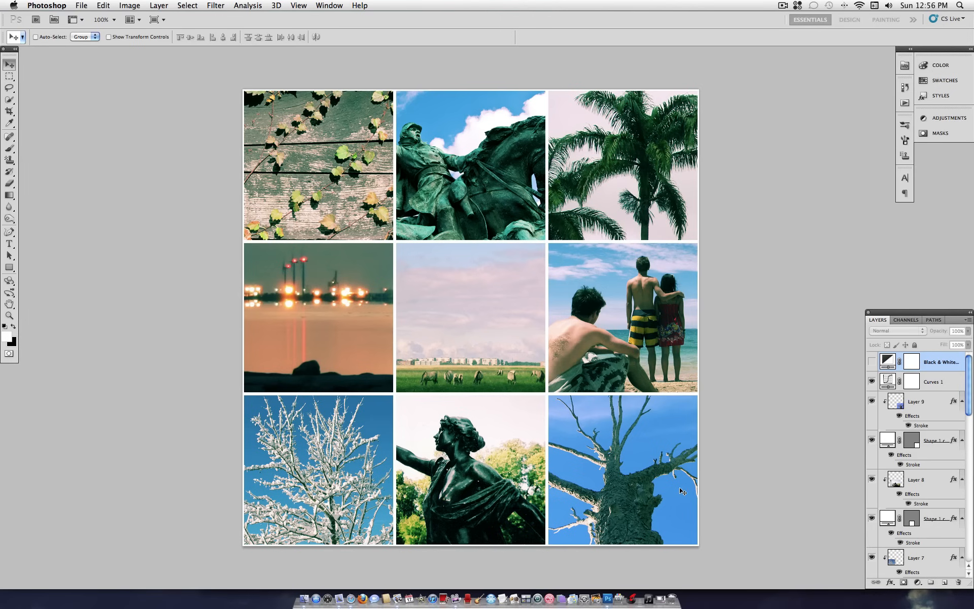
mouse_move(731, 167)
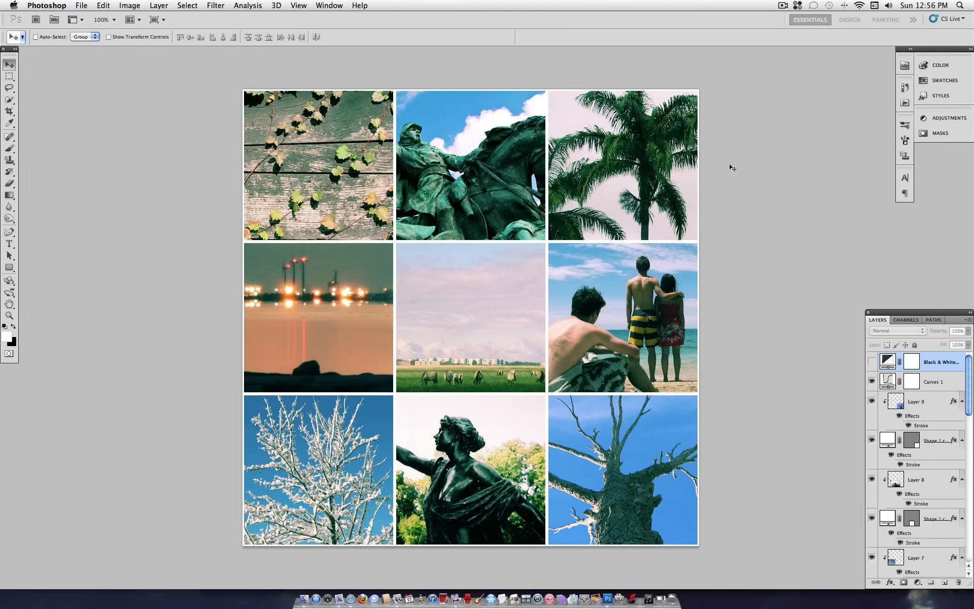
mouse_move(638, 170)
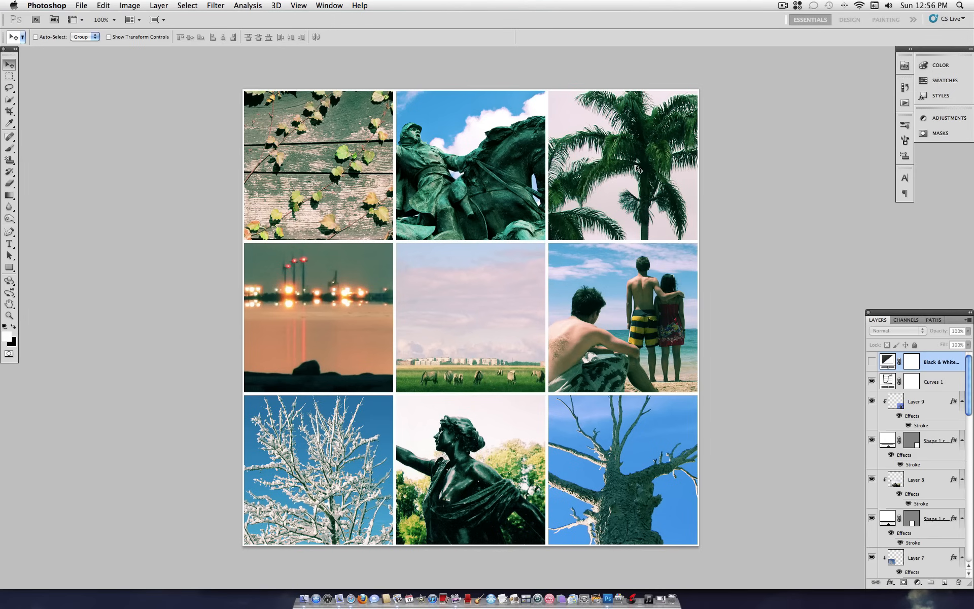
mouse_move(795, 313)
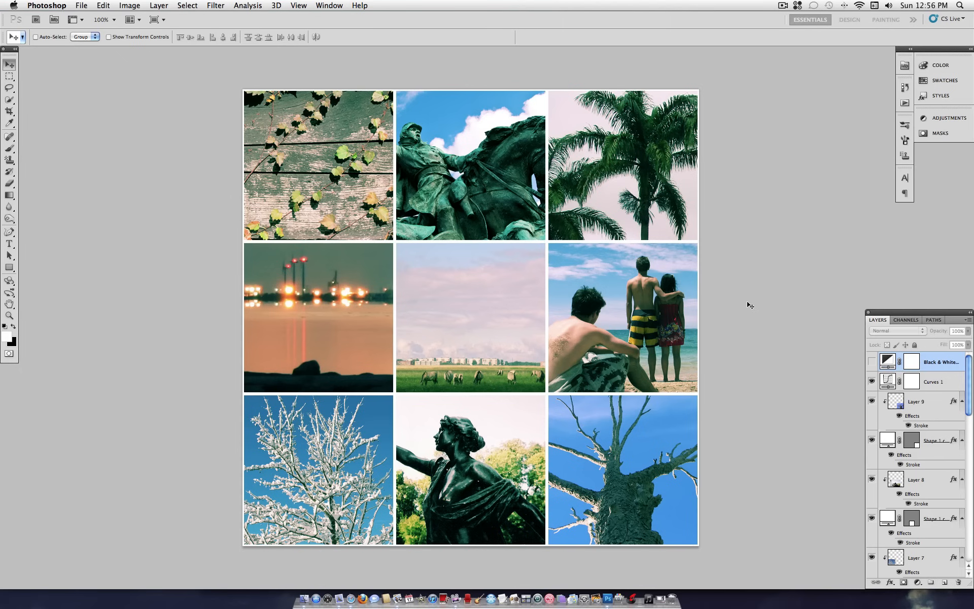
mouse_move(748, 305)
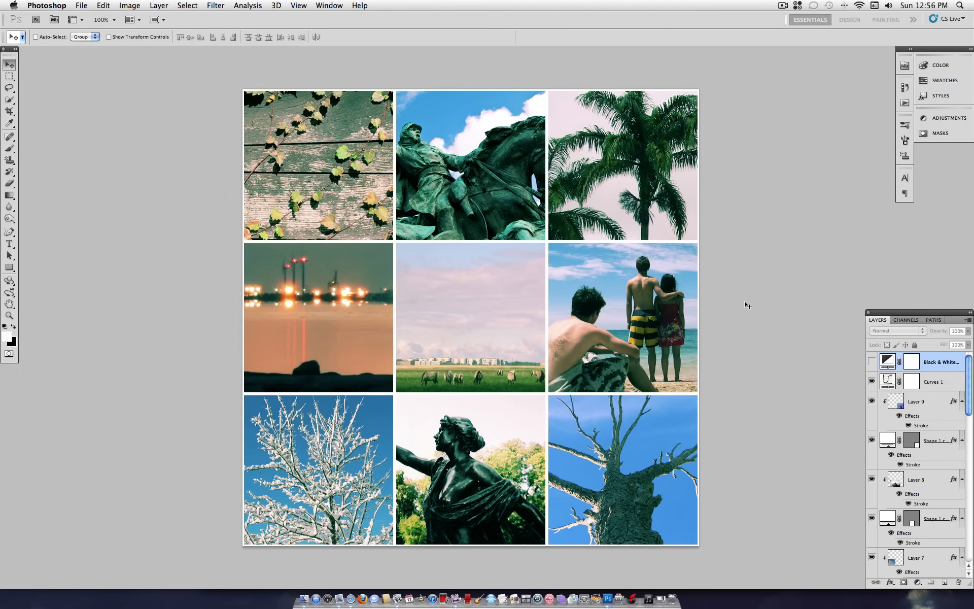